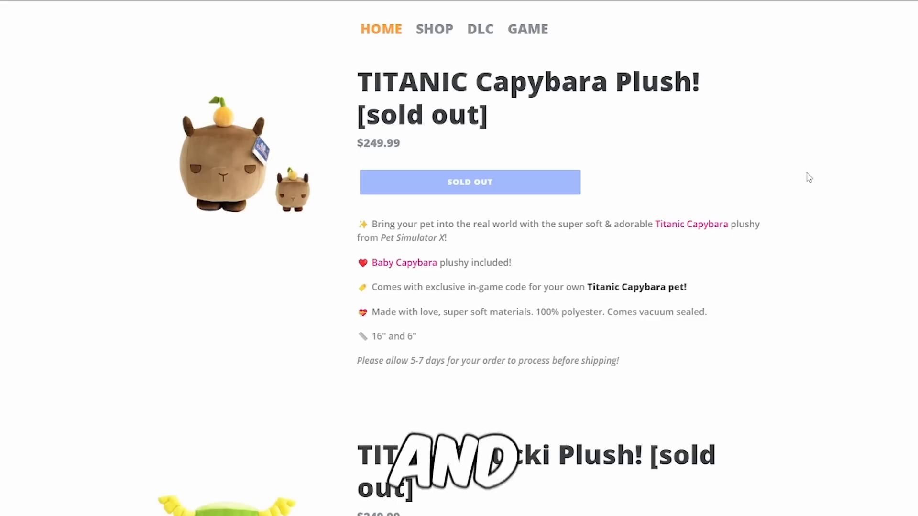
# - Leave the plush merch listing and walk around the Pet Simulator X beach world
pyautogui.scroll(-3)
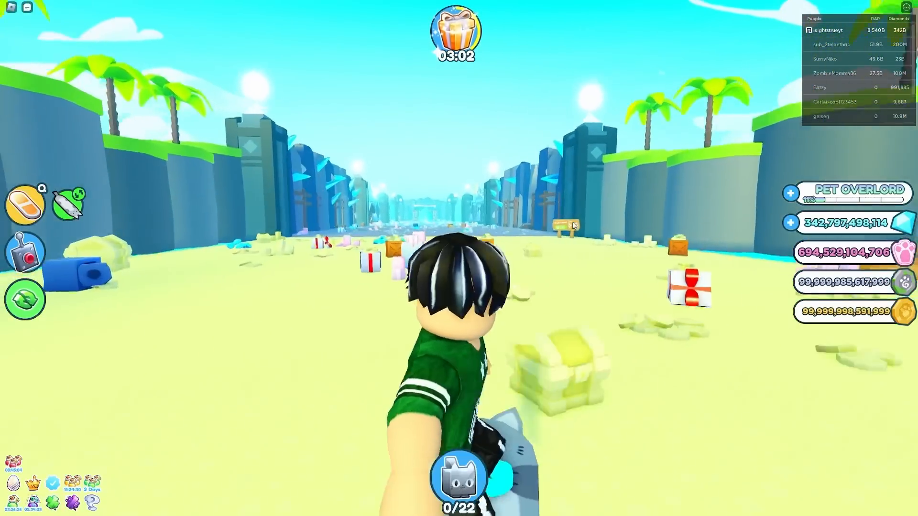
pyautogui.press('w')
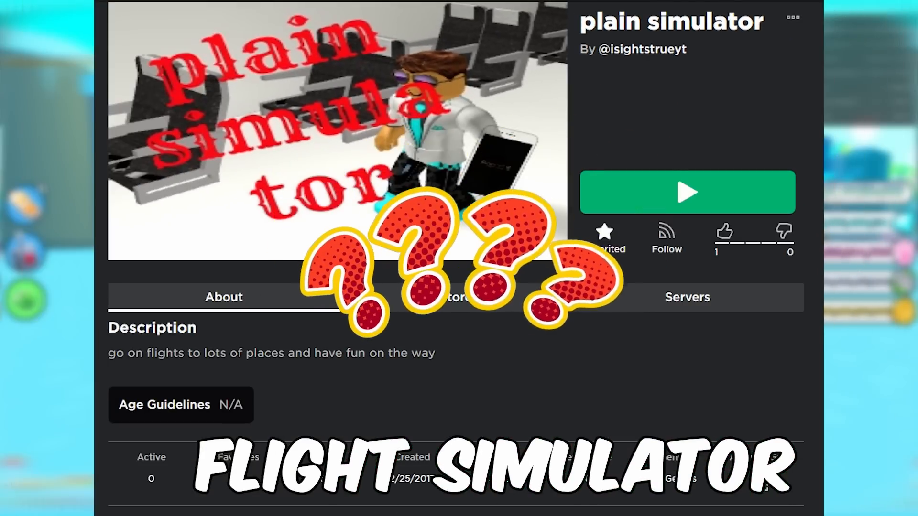
# - Launch plain simulator and pick a song on the in-game phone in the cabin
pyautogui.click(686, 192)
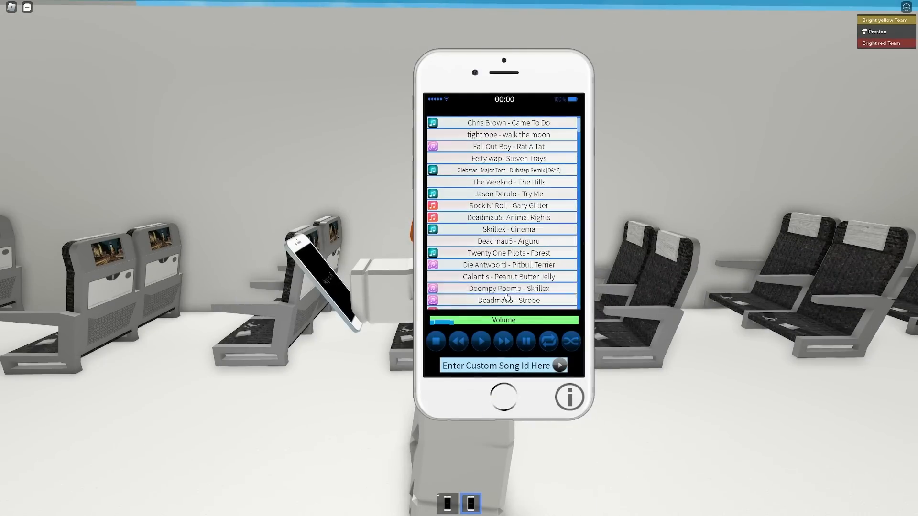
pyautogui.click(502, 265)
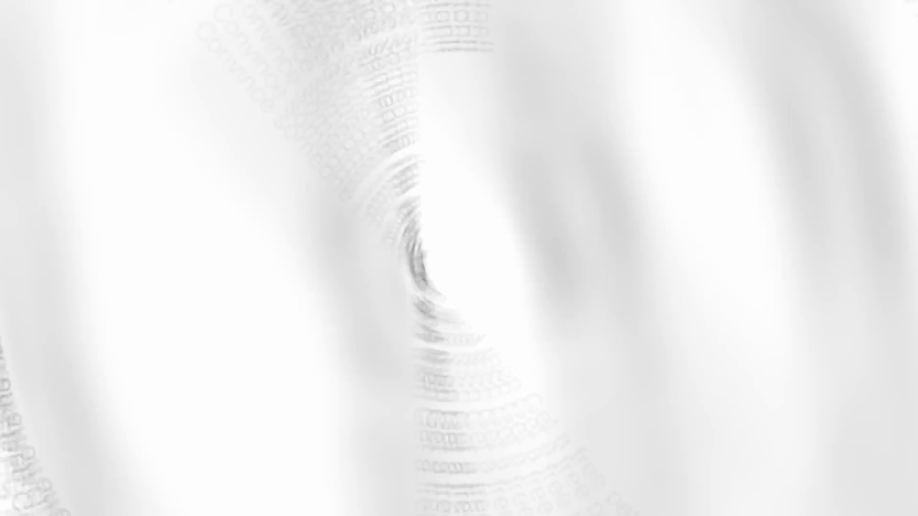
# - Change the account display name to Preston in Settings and save it
pyautogui.click(885, 44)
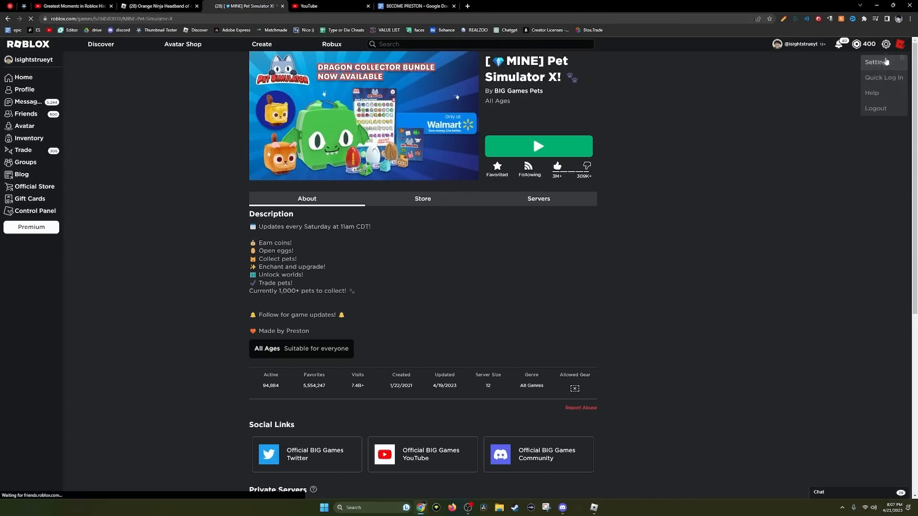
pyautogui.click(875, 62)
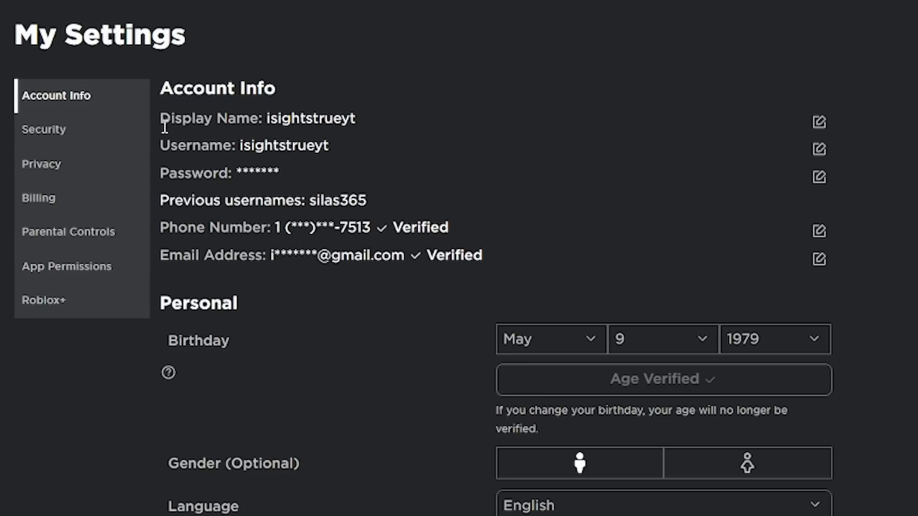
pyautogui.moveTo(329, 145)
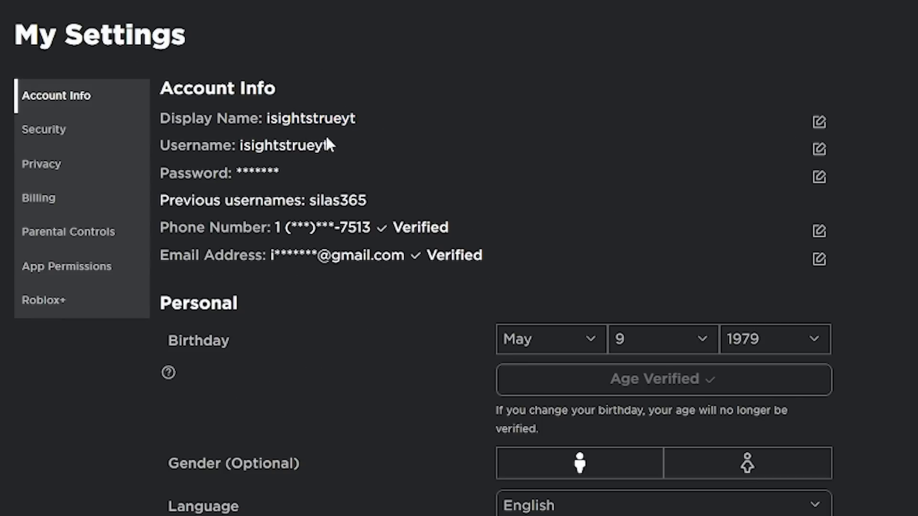
pyautogui.click(818, 122)
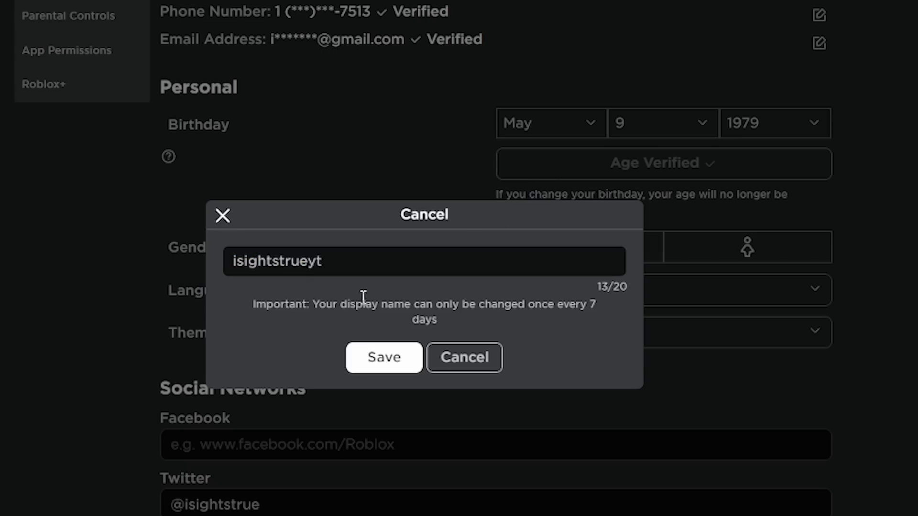
pyautogui.moveTo(402, 326)
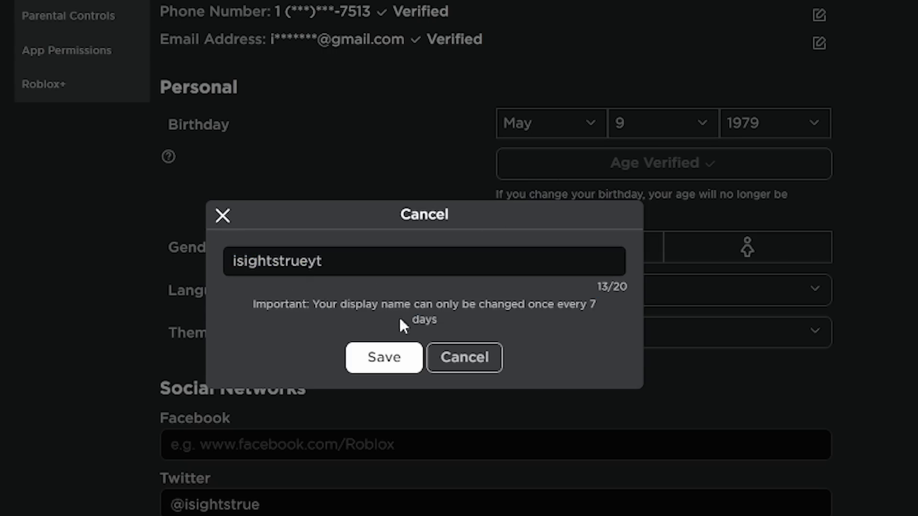
pyautogui.moveTo(596, 326)
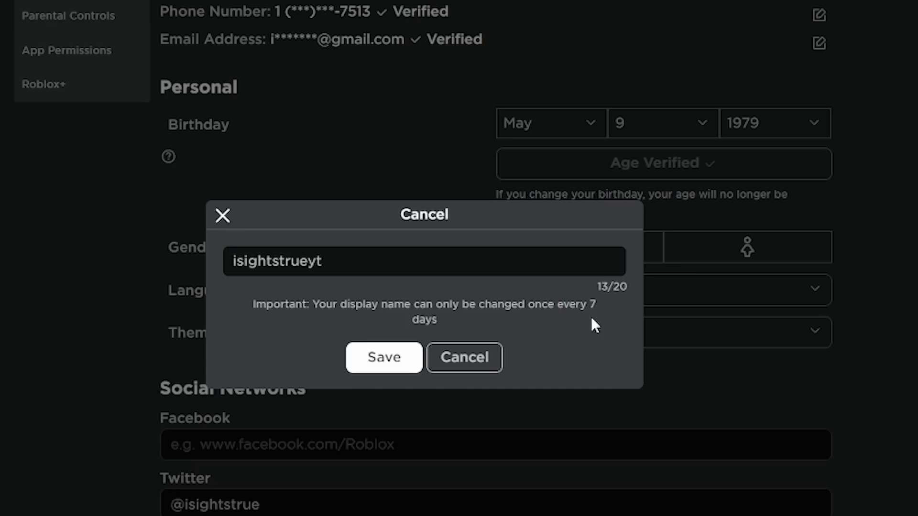
pyautogui.moveTo(430, 301)
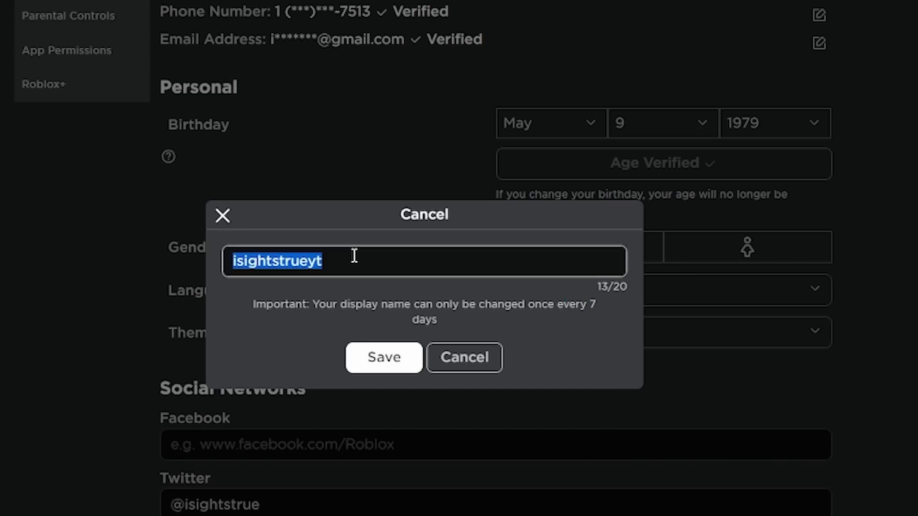
pyautogui.write('Preston')
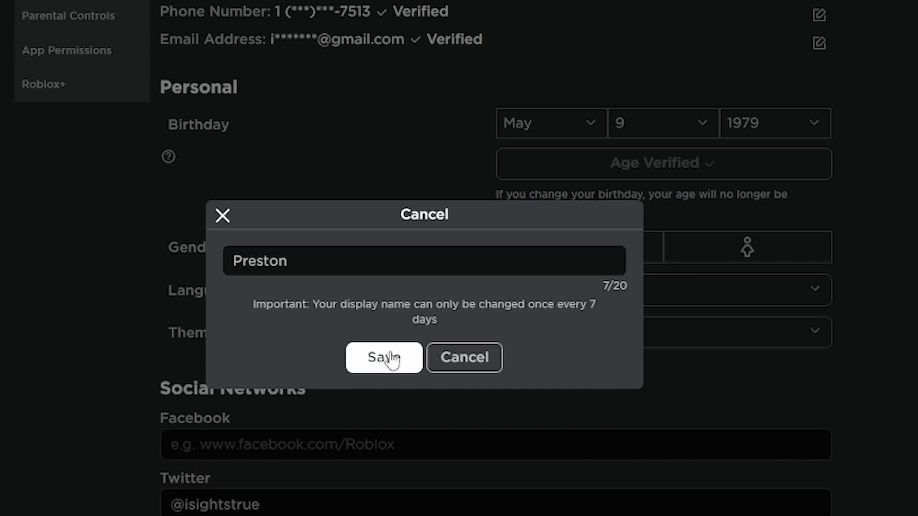
pyautogui.click(384, 358)
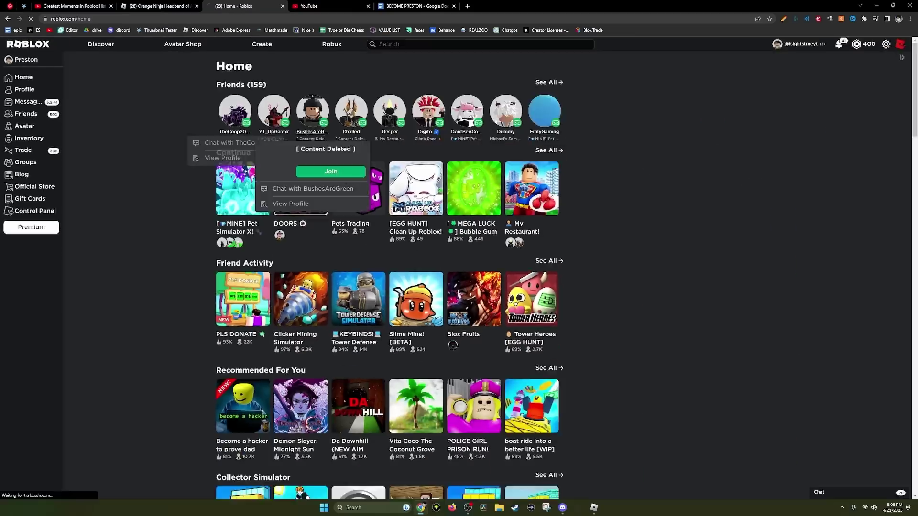
# - View a friend's join and profile options from the Home page
pyautogui.click(25, 126)
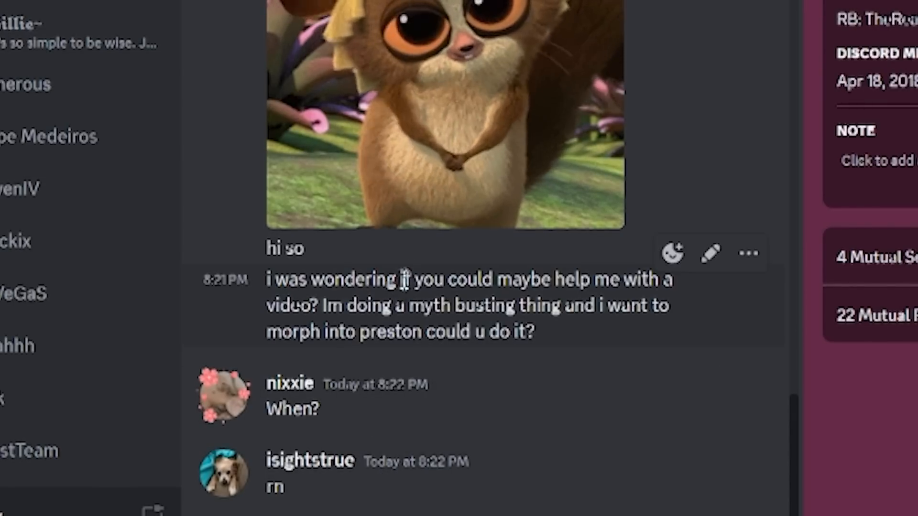
pyautogui.moveTo(567, 287)
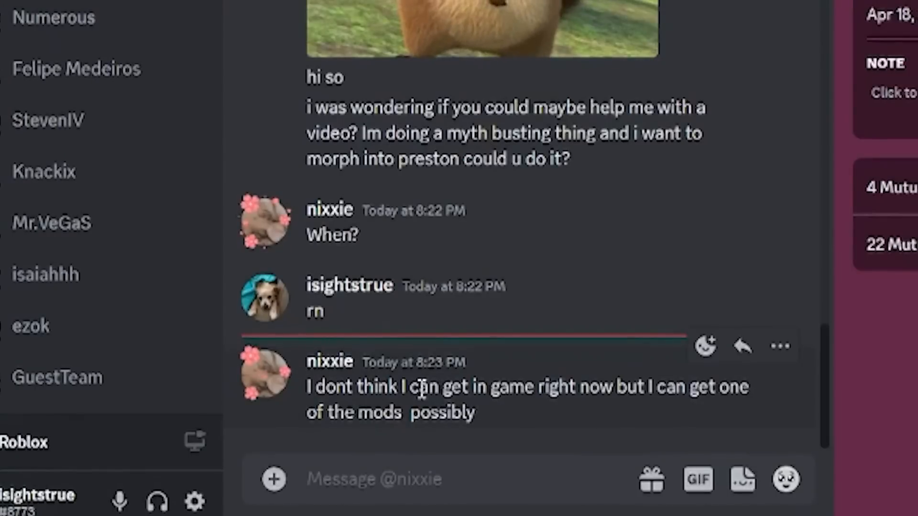
pyautogui.moveTo(565, 430)
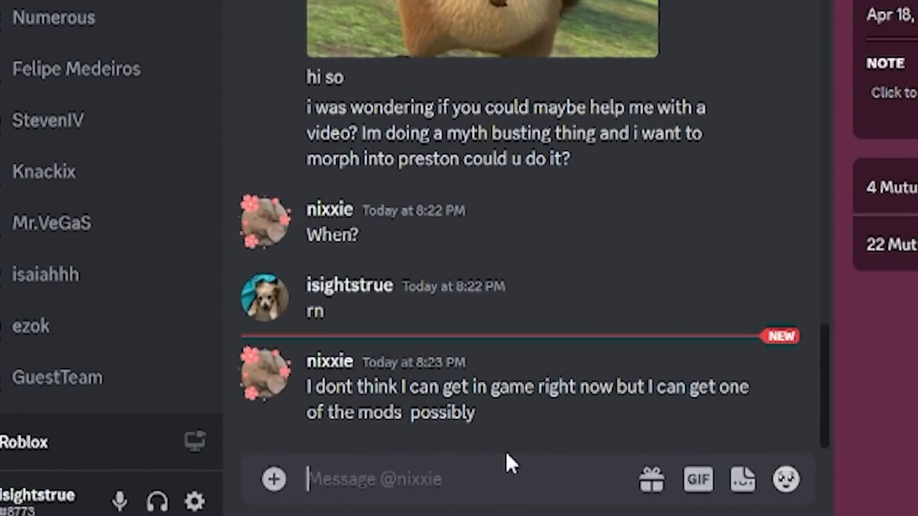
# - Start a reply 'oka' to the friend's DM about bringing a mod
pyautogui.write('oka')
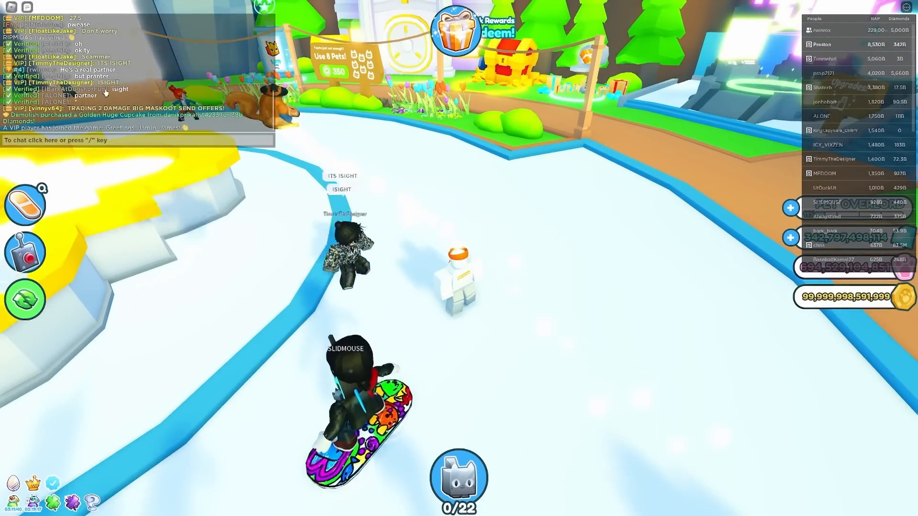
# - Greet the server with 'hey' in chat and roam the map
pyautogui.write('hey')
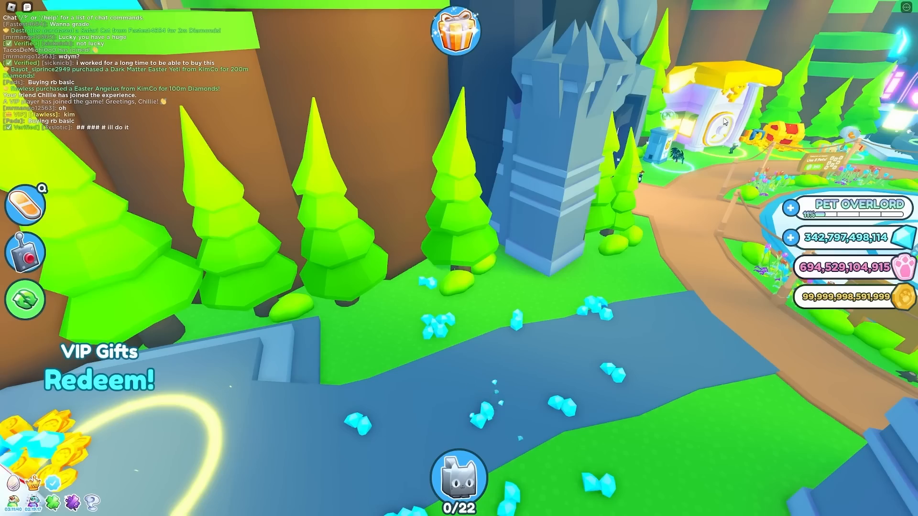
pyautogui.click(135, 140)
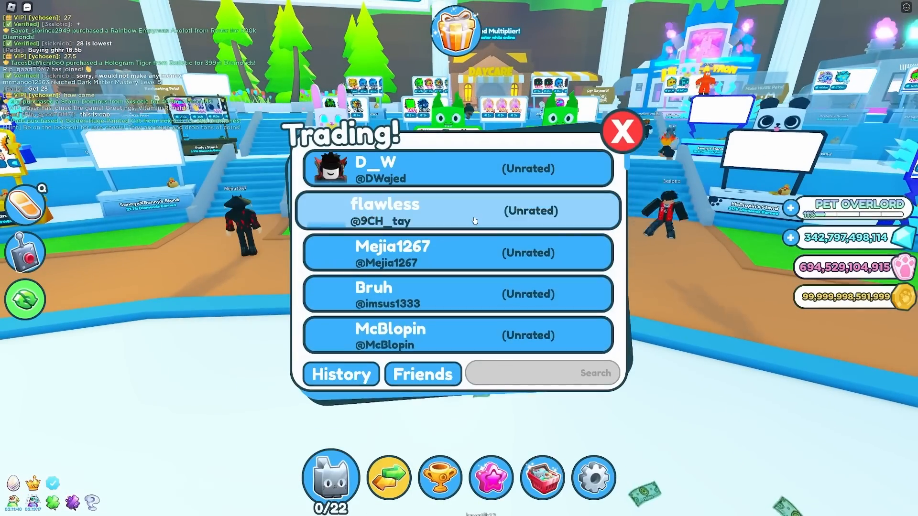
# - Start a trade with a listed player and send 'could u trade me a free pet?'
pyautogui.click(622, 132)
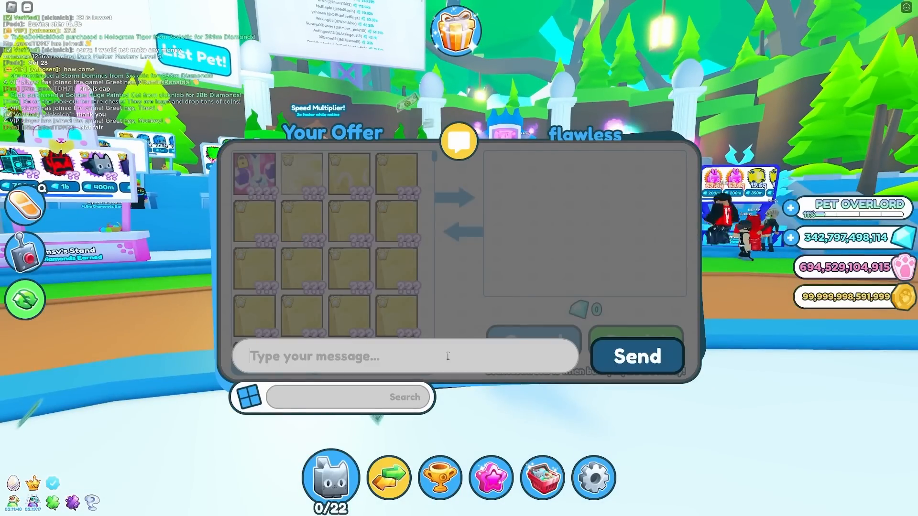
pyautogui.write('could u trade me a free pet')
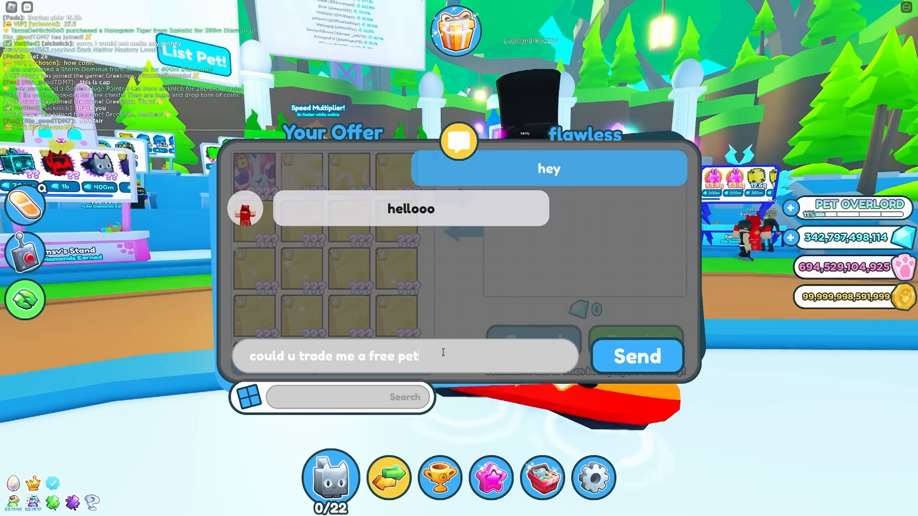
pyautogui.click(636, 356)
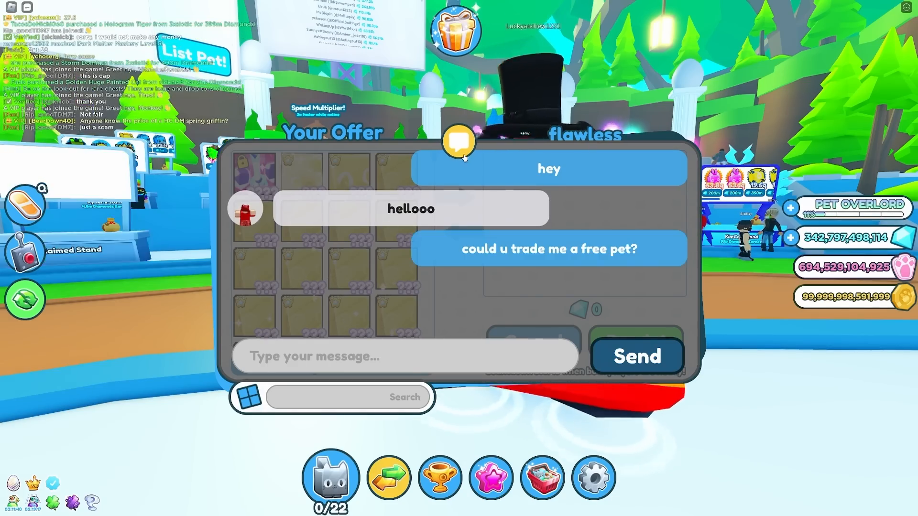
pyautogui.click(460, 141)
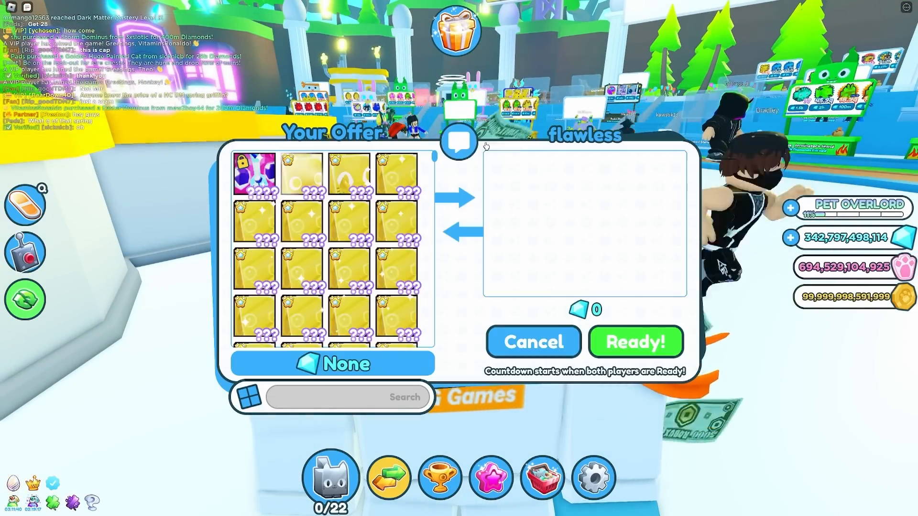
# - Send a reply to flawless in the trade chat about the free pet
pyautogui.click(460, 140)
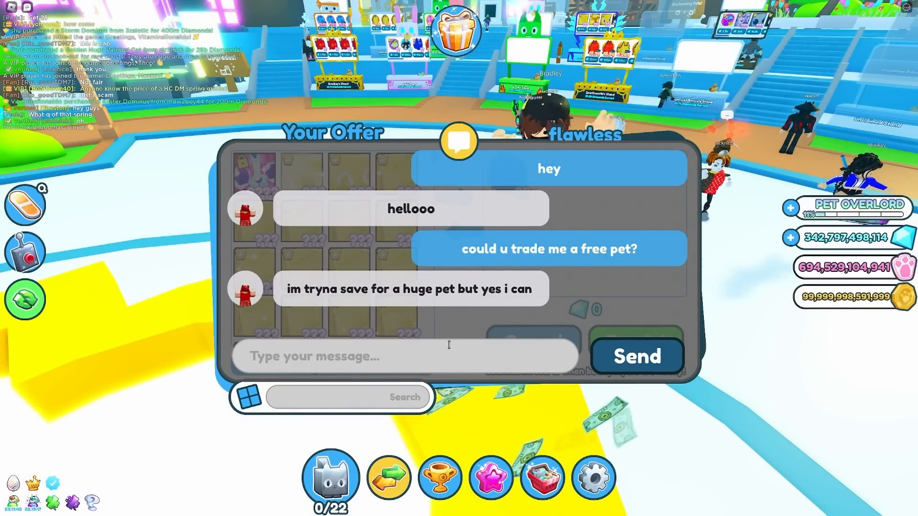
pyautogui.click(637, 356)
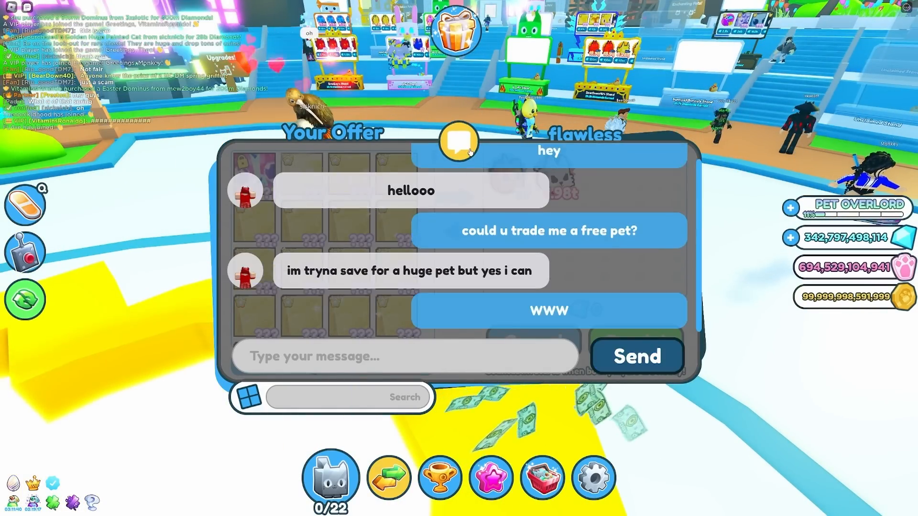
# - Mark Ready, complete the trade for flawless's four pets and dismiss the notice
pyautogui.click(459, 141)
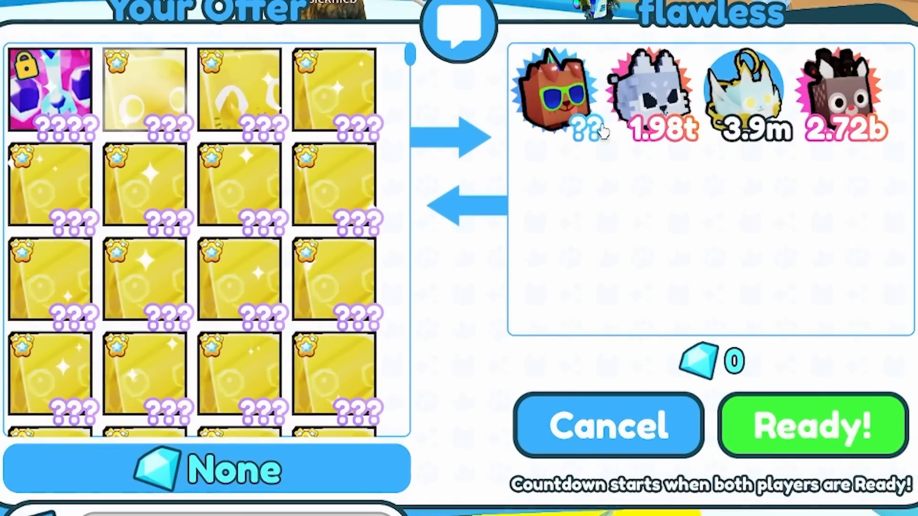
pyautogui.moveTo(743, 88)
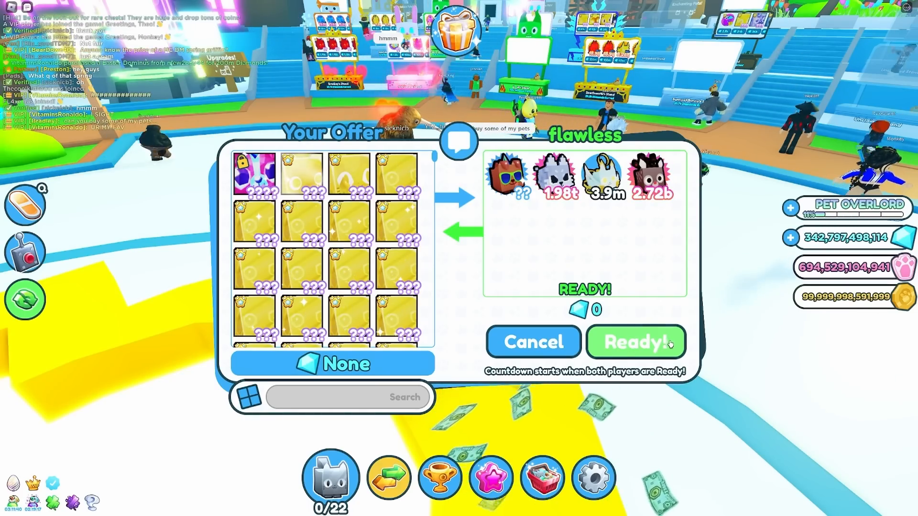
pyautogui.click(635, 342)
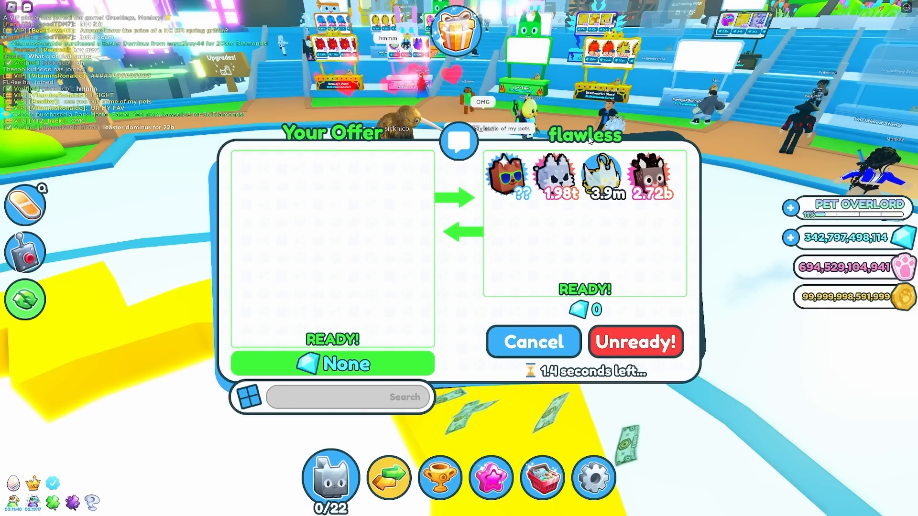
pyautogui.click(634, 343)
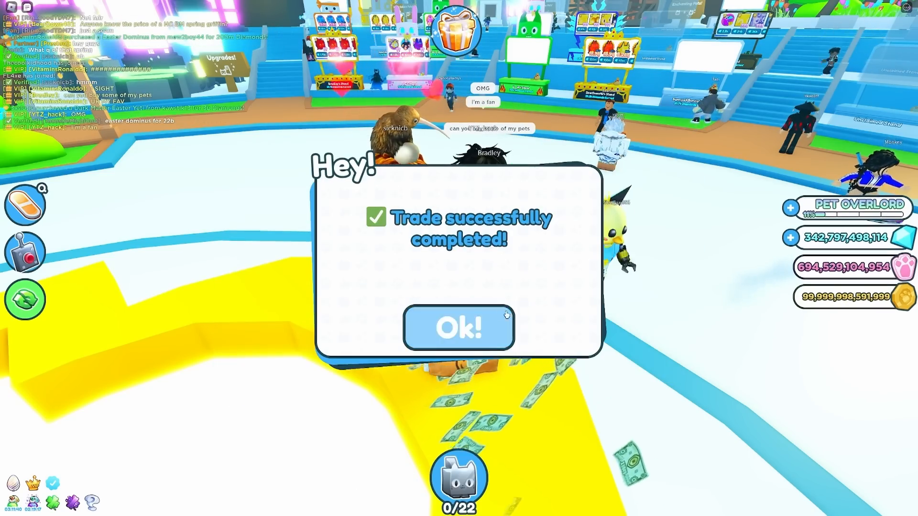
pyautogui.click(458, 328)
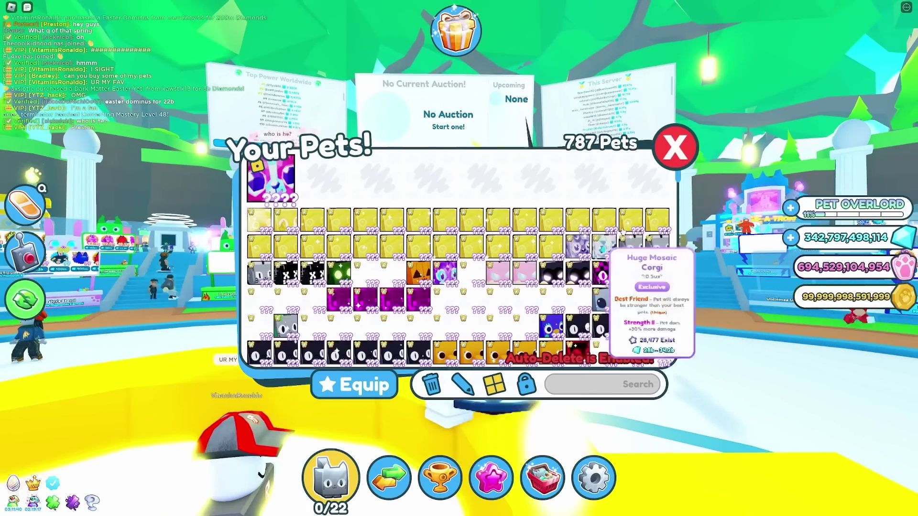
# - Inspect a pet in the 787-pet collection, including the Huge Mosaic Corgi
pyautogui.click(674, 148)
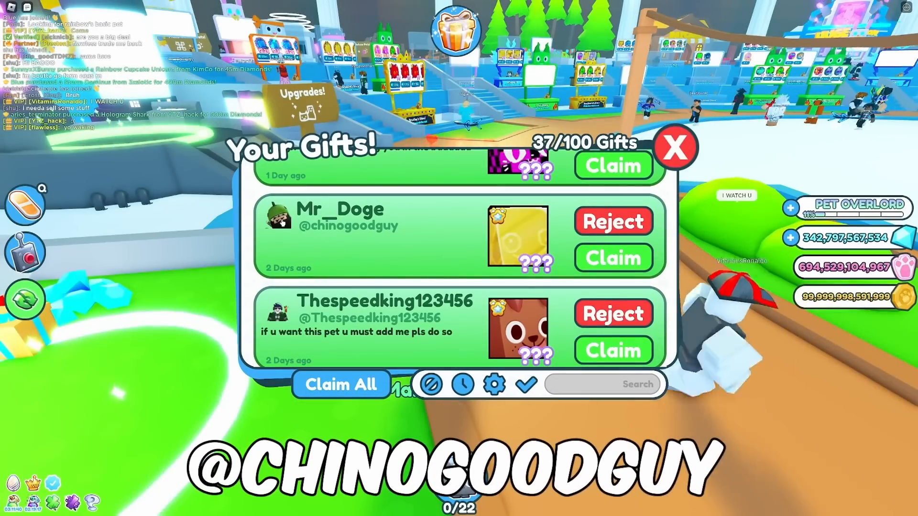
pyautogui.moveTo(521, 234)
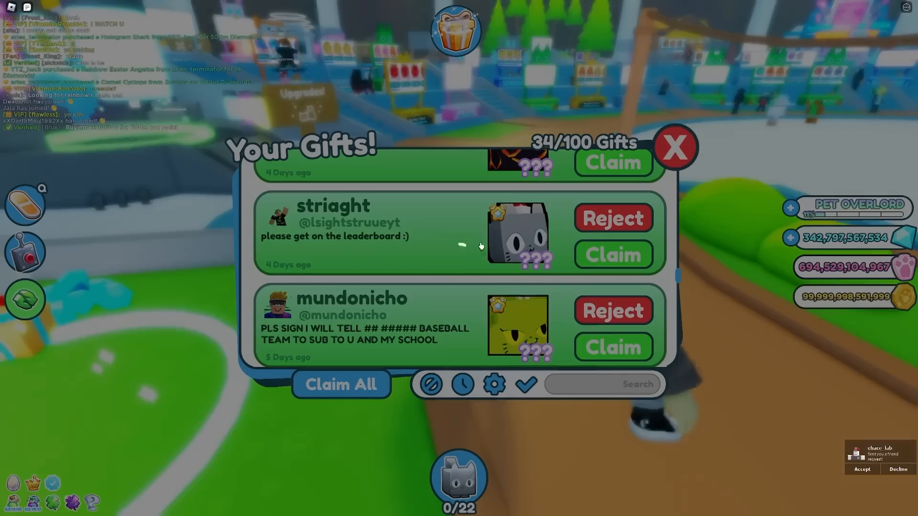
# - Reject all remaining gifts in the Pet Simulator X inbox, leaving 33 of 100
pyautogui.click(431, 384)
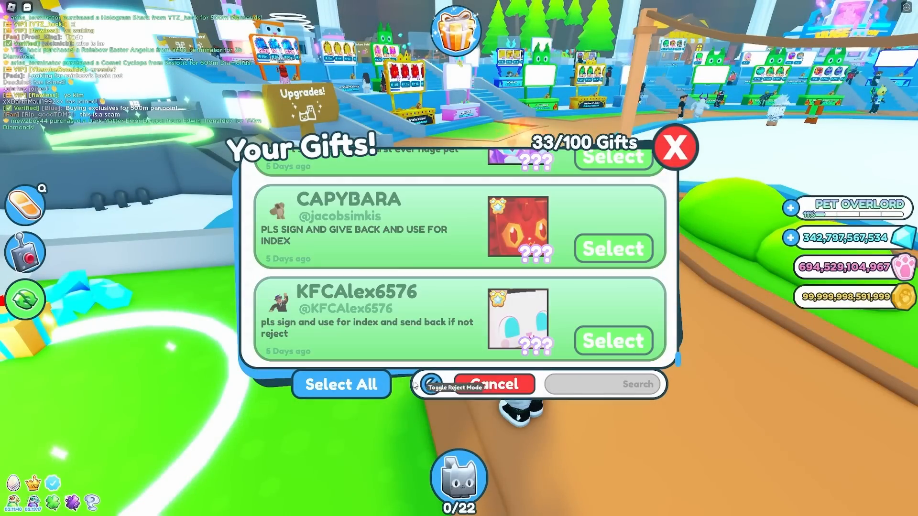
pyautogui.click(431, 385)
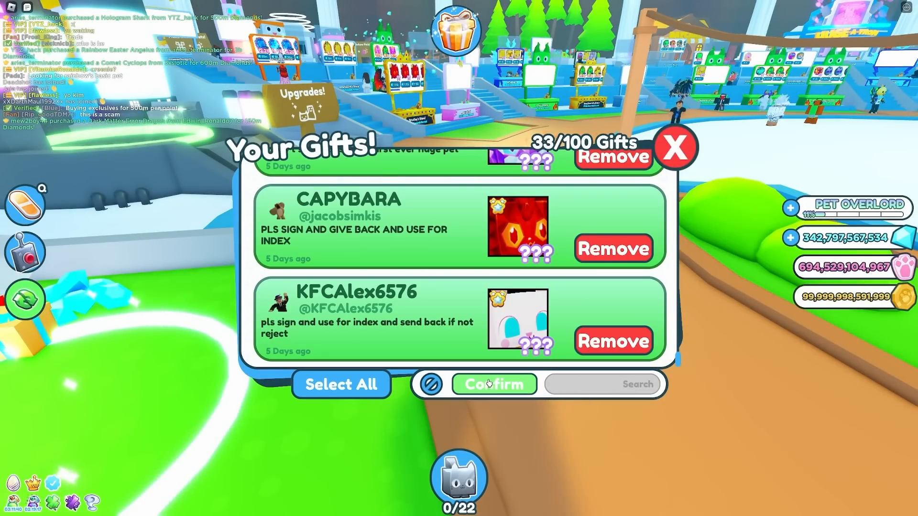
pyautogui.click(674, 147)
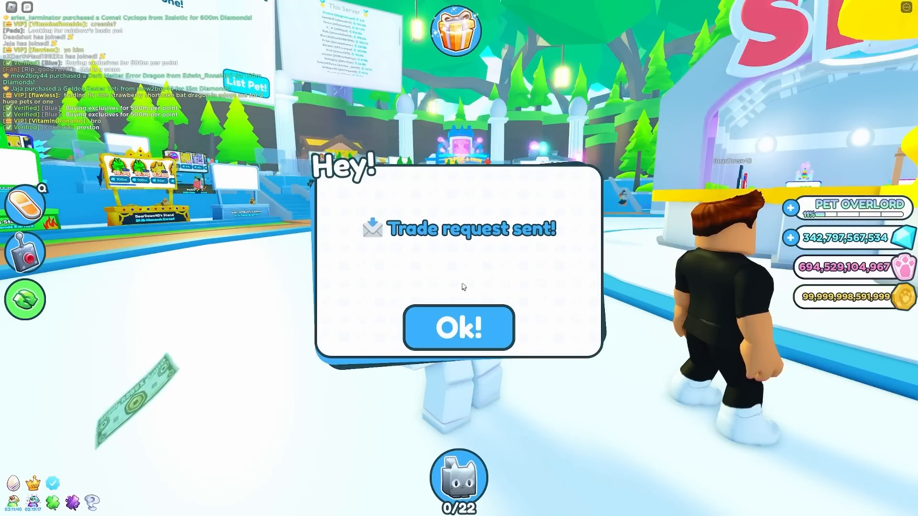
# - Acknowledge the sent trade request and add the Huge Chef Cat and golden Elf Cat to the offer
pyautogui.click(458, 328)
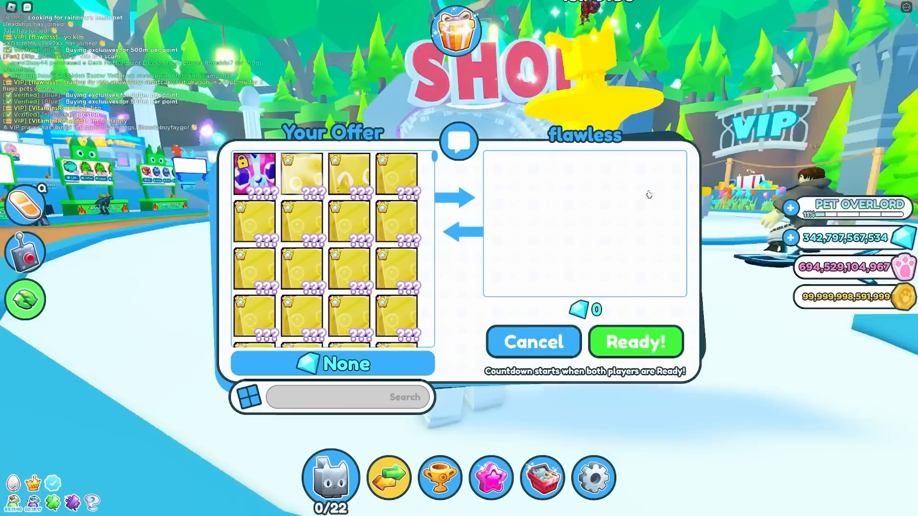
pyautogui.moveTo(303, 184)
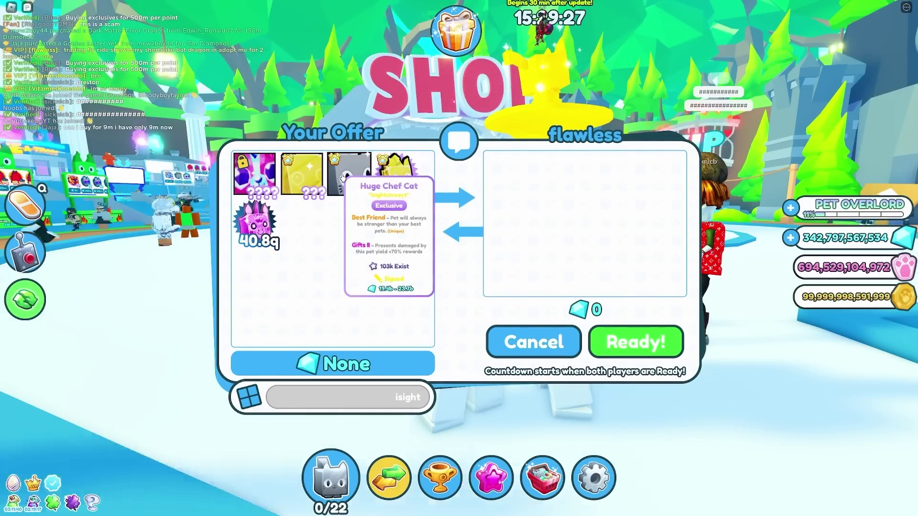
pyautogui.click(350, 170)
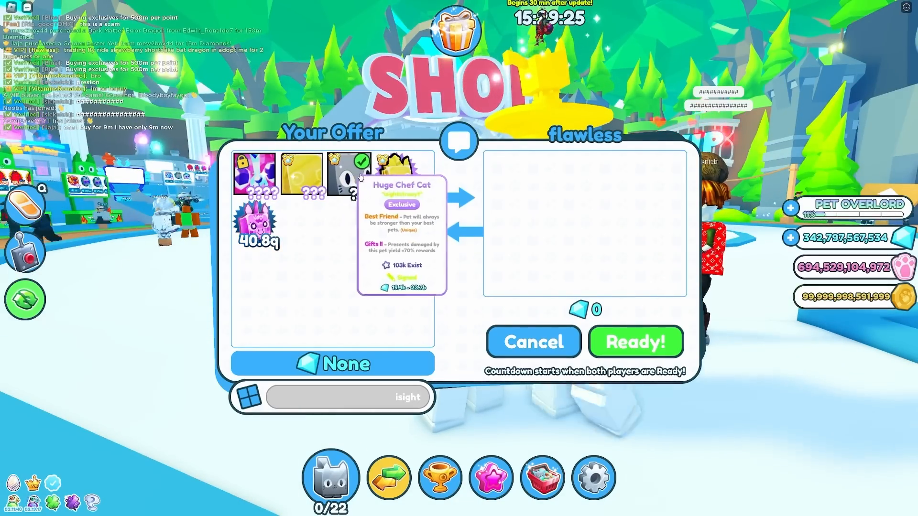
pyautogui.moveTo(396, 170)
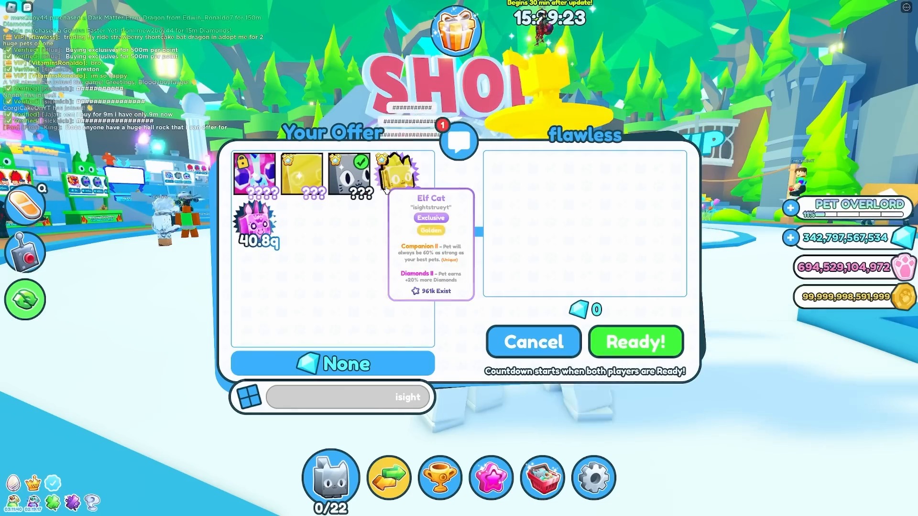
pyautogui.click(460, 141)
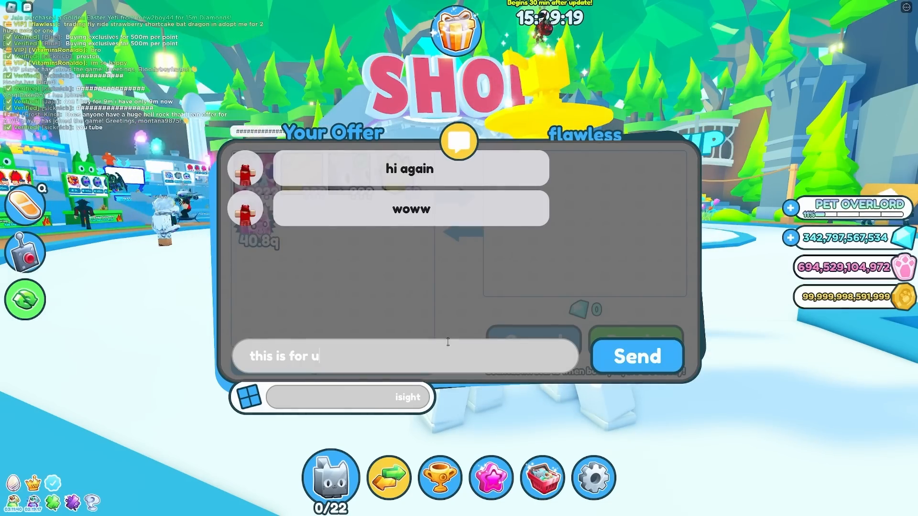
# - Send a thank-you message 'for ur kind generosi...' in the trade chat and highlight the knockoff-game goal in the plan
pyautogui.write('for ur kind')
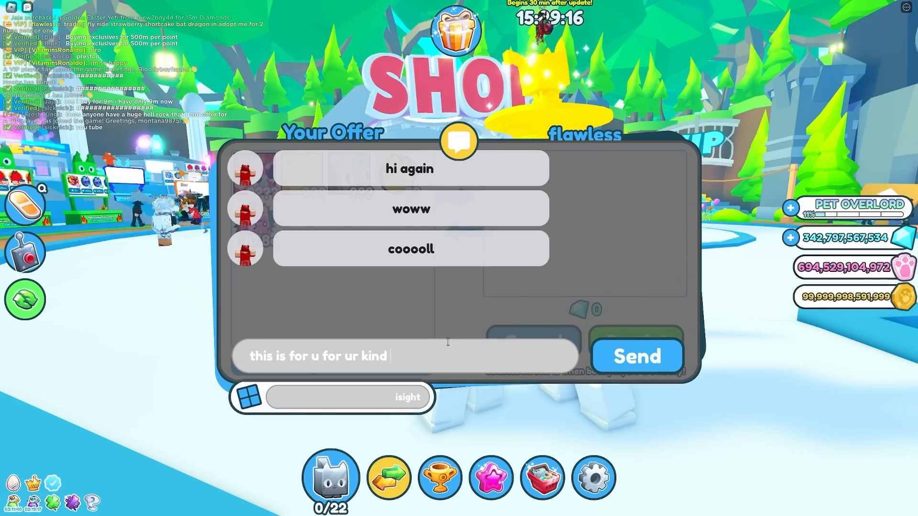
pyautogui.write('generosi')
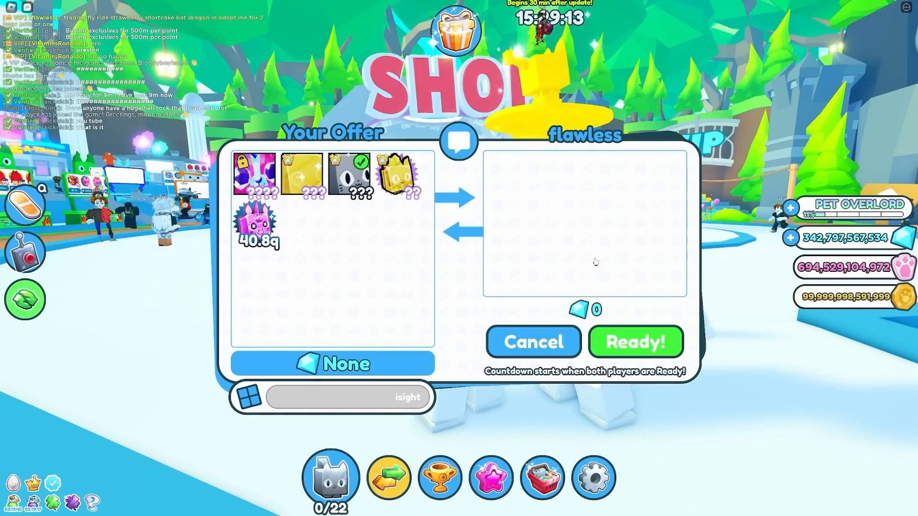
pyautogui.click(635, 342)
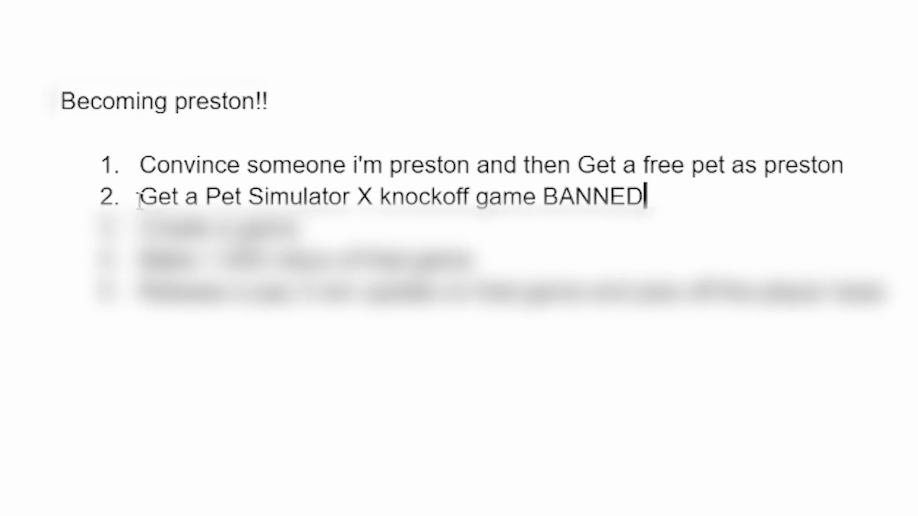
pyautogui.moveTo(141, 197); pyautogui.dragTo(346, 196)
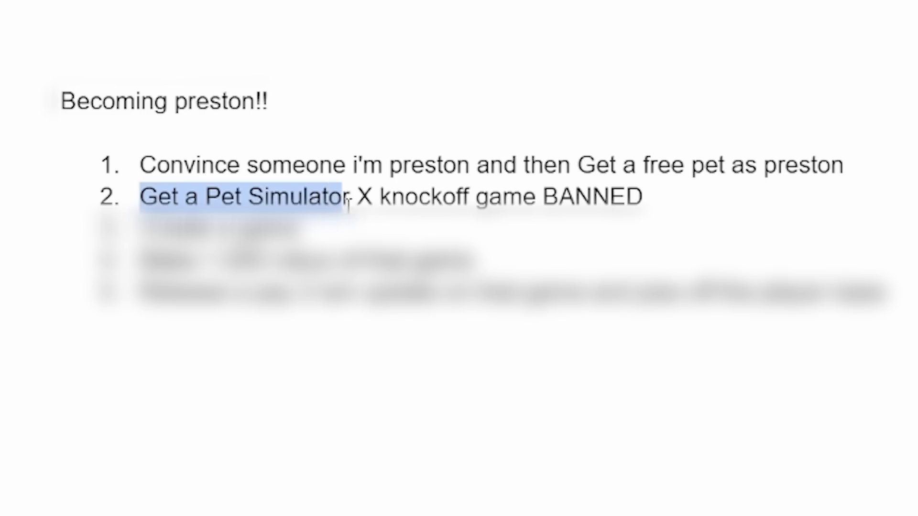
pyautogui.click(643, 196)
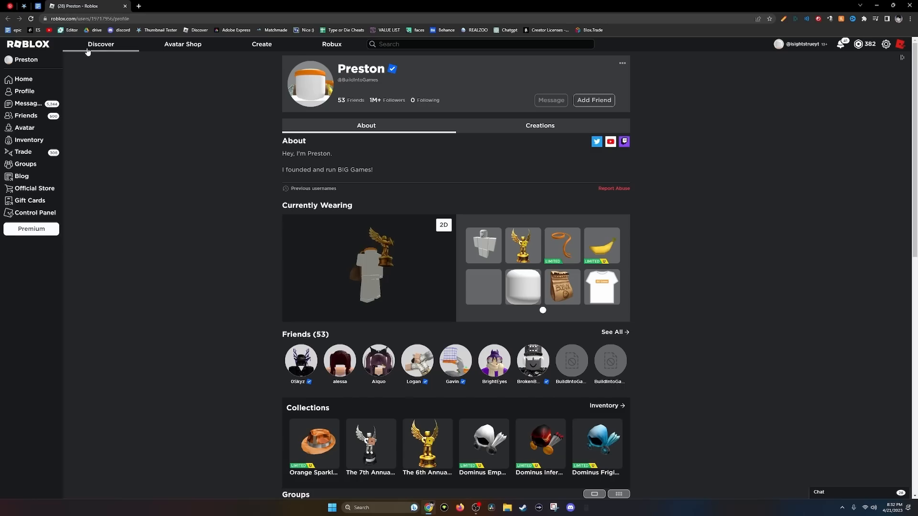
# - Search Roblox Discover for pet simulator games and open the Pet Simulator Y knockoff result
pyautogui.click(100, 45)
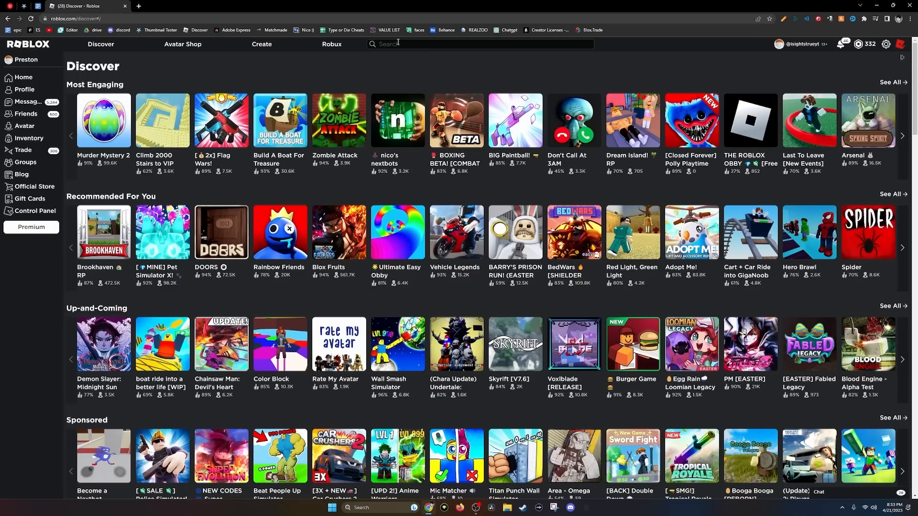
pyautogui.write('pet simulator x')
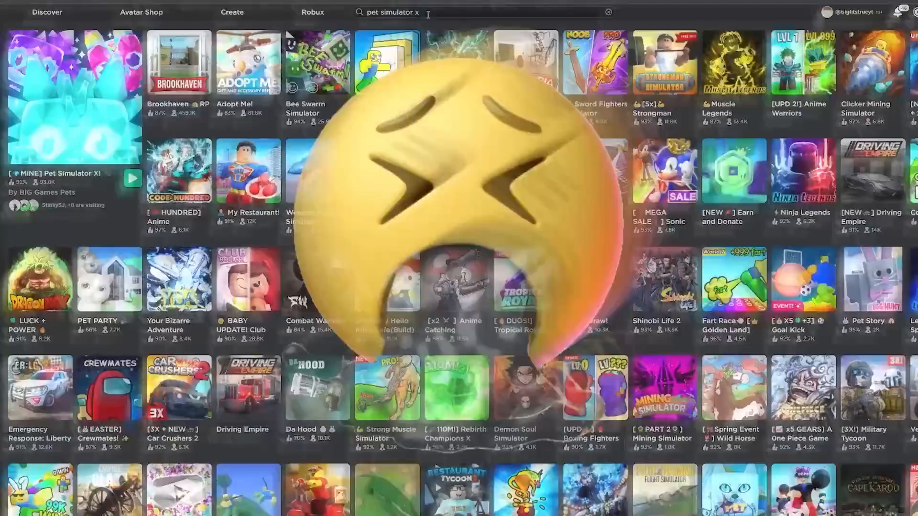
pyautogui.press('Return')
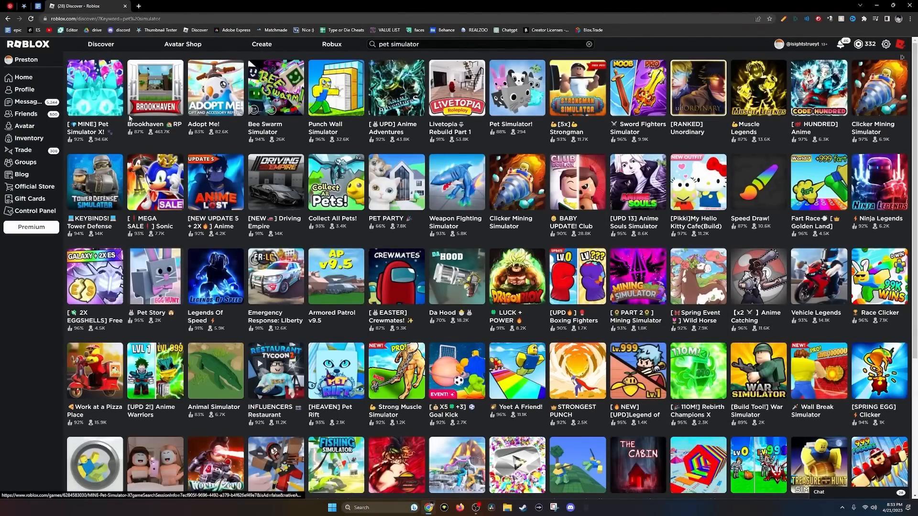
pyautogui.moveTo(495, 121)
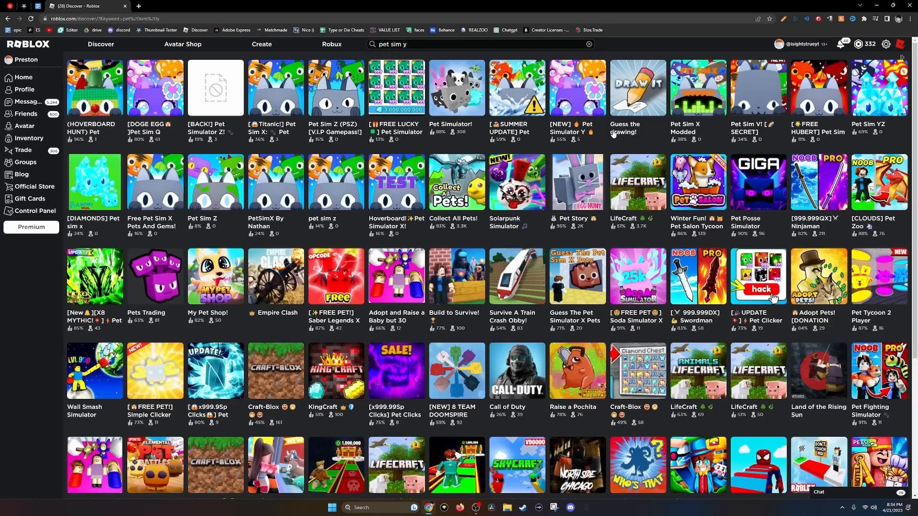
pyautogui.moveTo(130, 104)
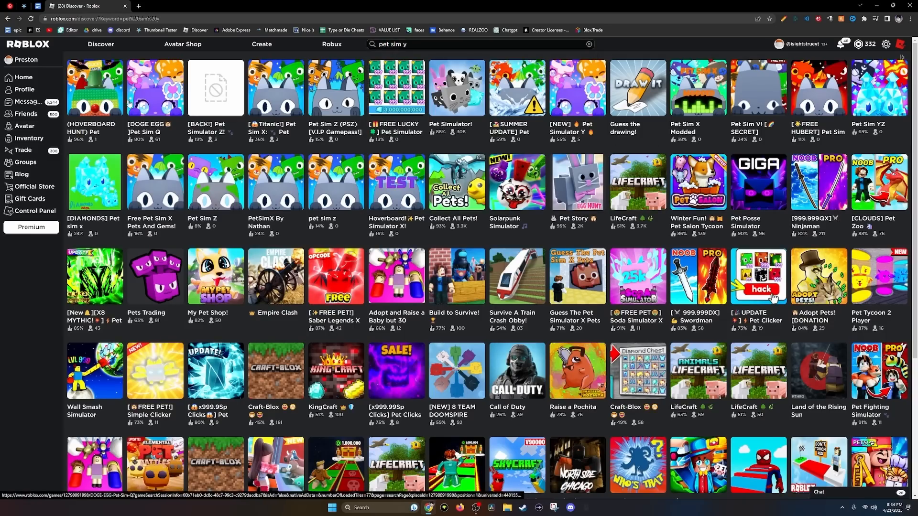
pyautogui.click(94, 88)
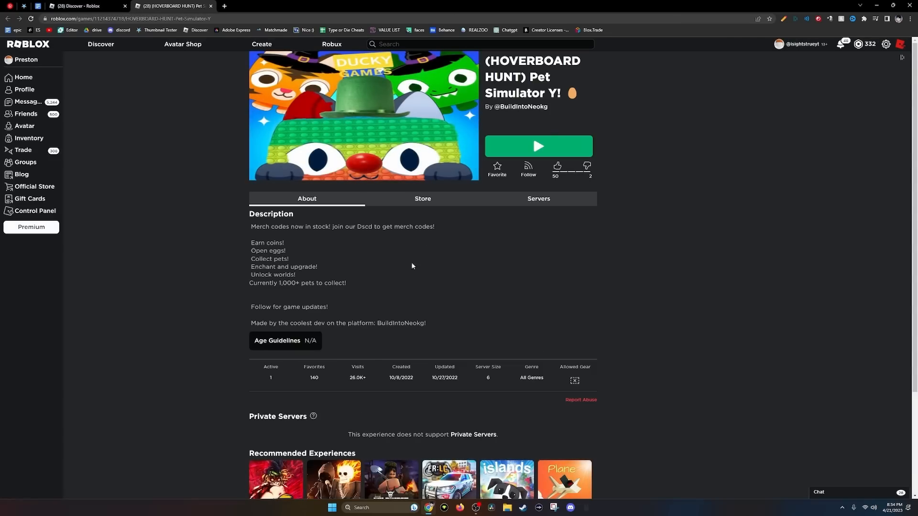
pyautogui.moveTo(508, 269)
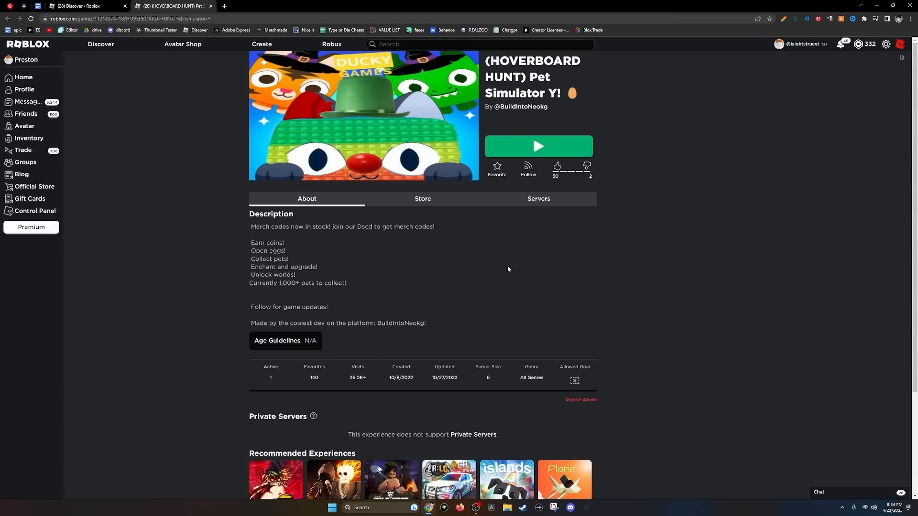
# - Launch the (HOVERBOARD HUNT) Pet Simulator Y! game from its page
pyautogui.click(538, 146)
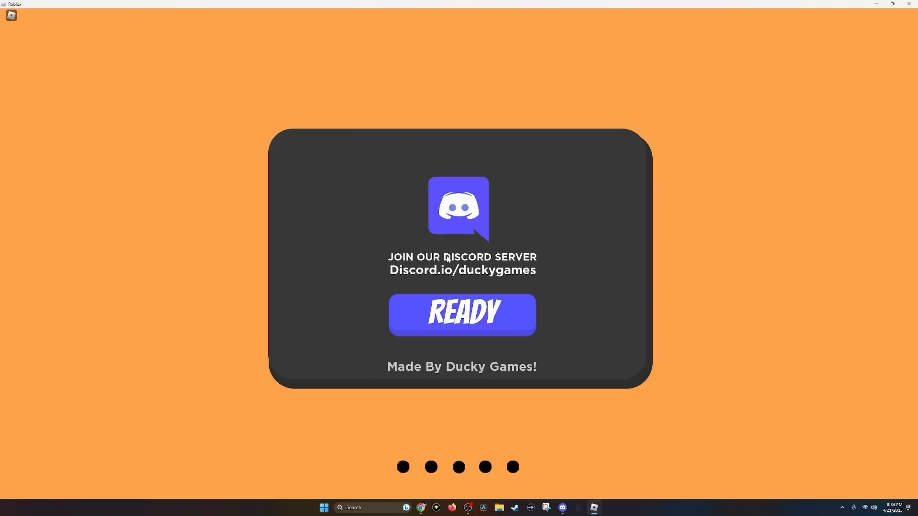
# - Get past the Discord invite loading screen and pick the brown bear as starter pet
pyautogui.click(461, 314)
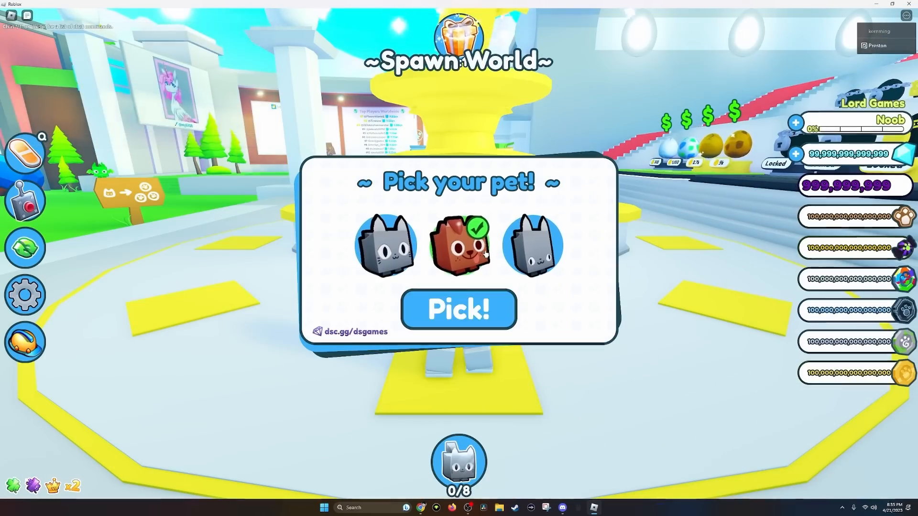
pyautogui.click(458, 309)
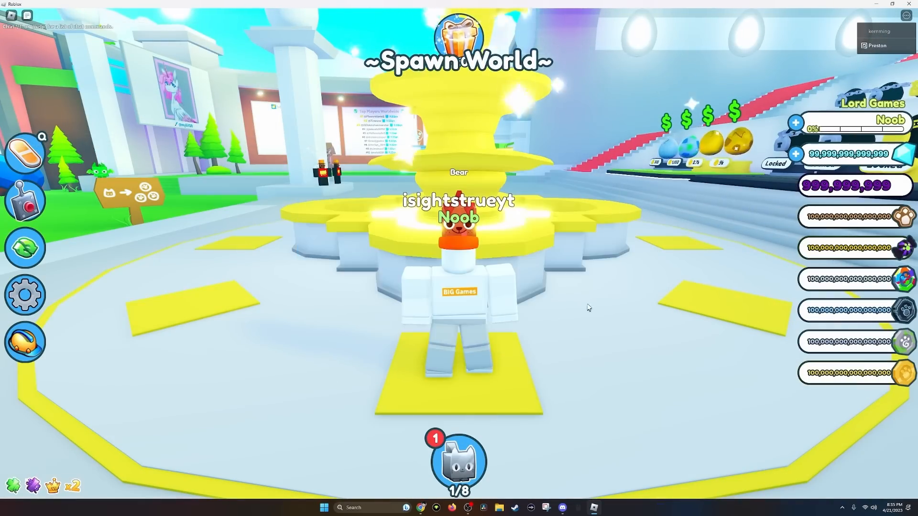
pyautogui.moveTo(607, 302)
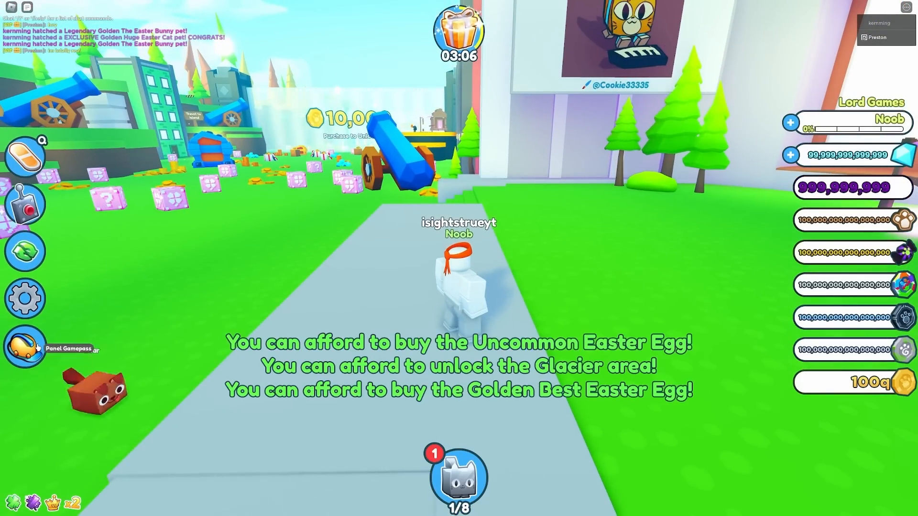
# - Buy the Admin Panel gamepass for 20 Robux and dismiss the purchase success notices
pyautogui.click(25, 346)
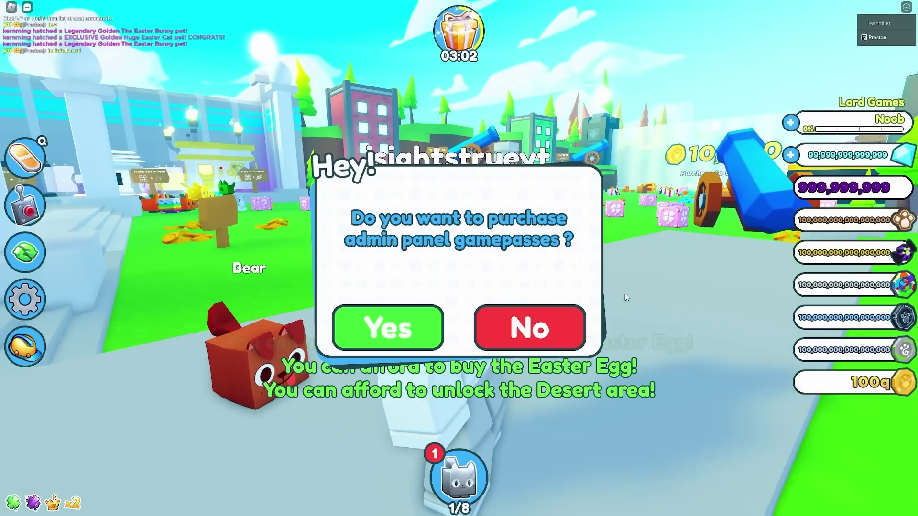
pyautogui.click(529, 327)
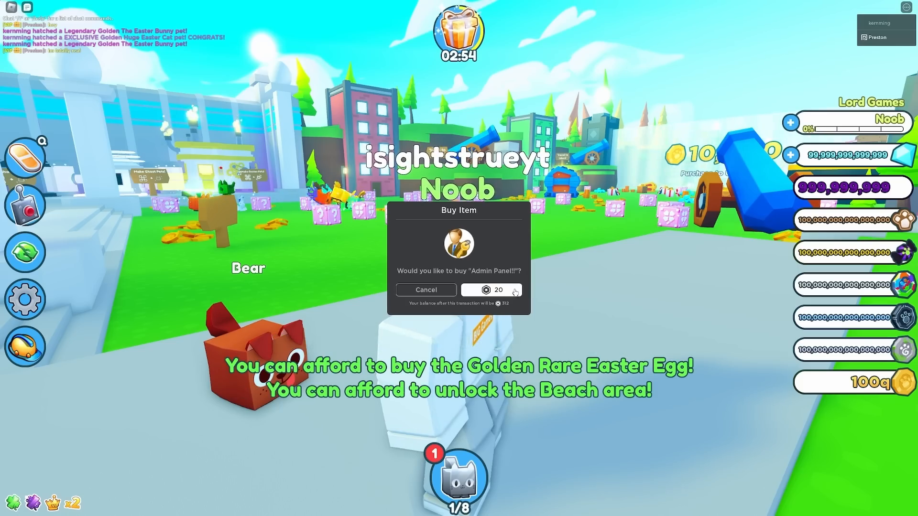
pyautogui.click(491, 290)
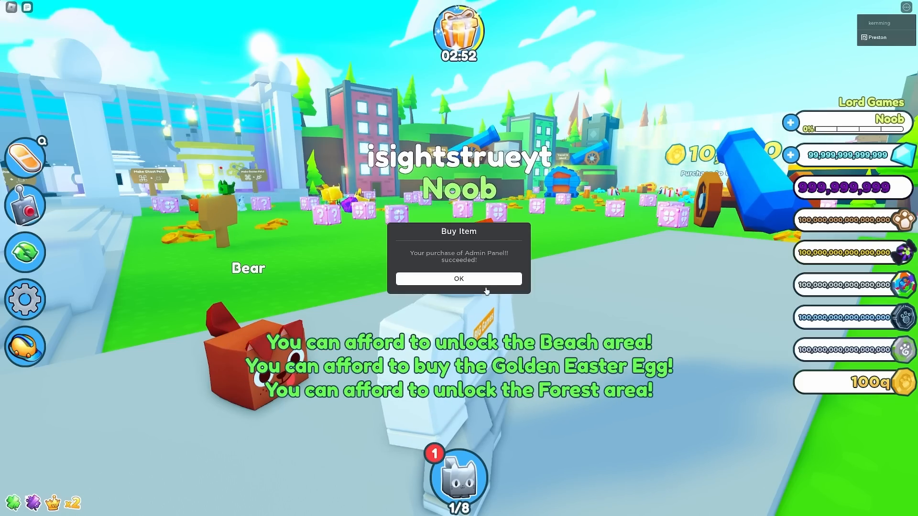
pyautogui.click(458, 278)
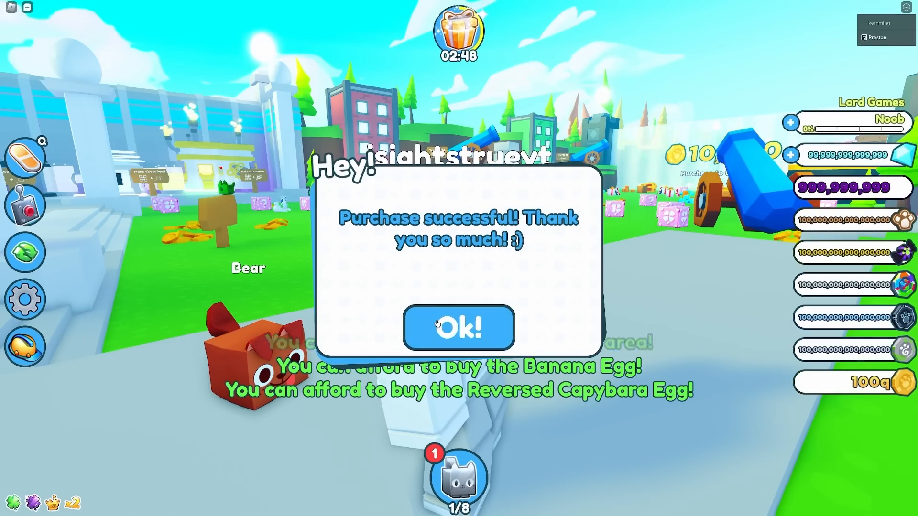
pyautogui.click(458, 328)
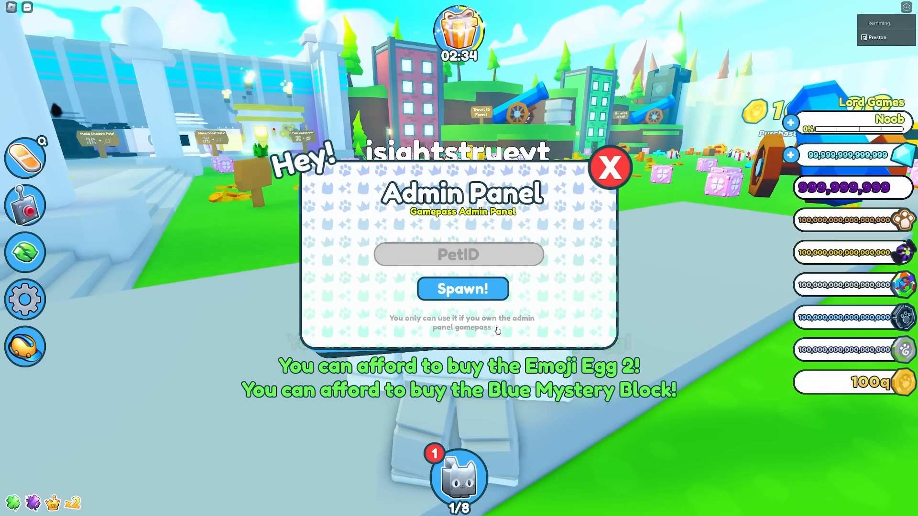
# - Close the Admin Panel pet-spawn window, reopen it, and close it again
pyautogui.click(611, 167)
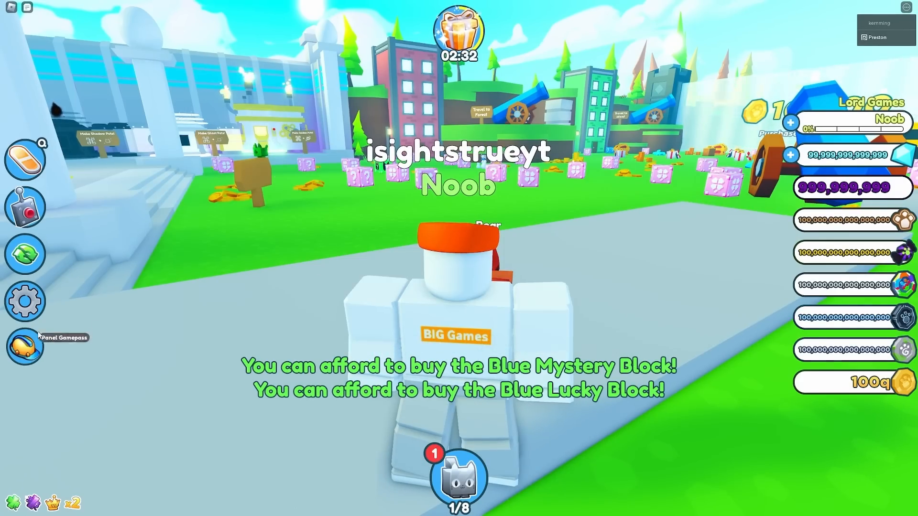
pyautogui.click(25, 346)
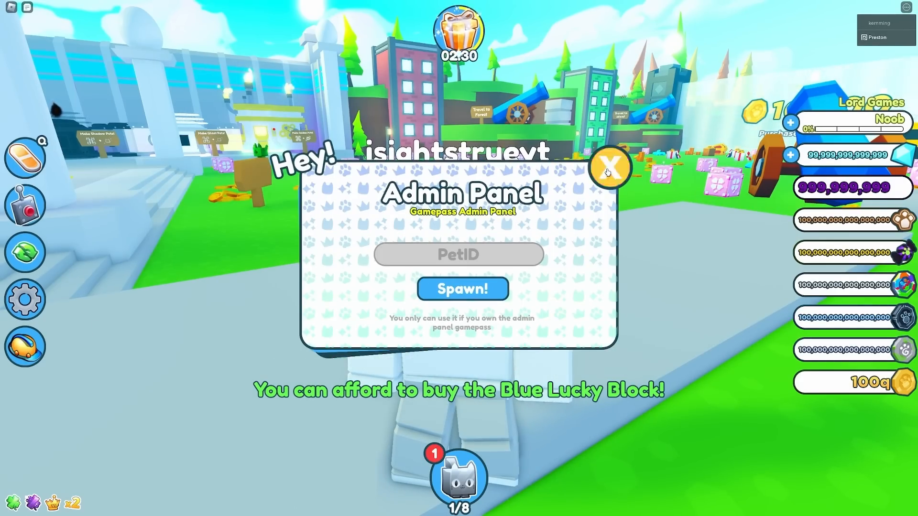
pyautogui.click(610, 169)
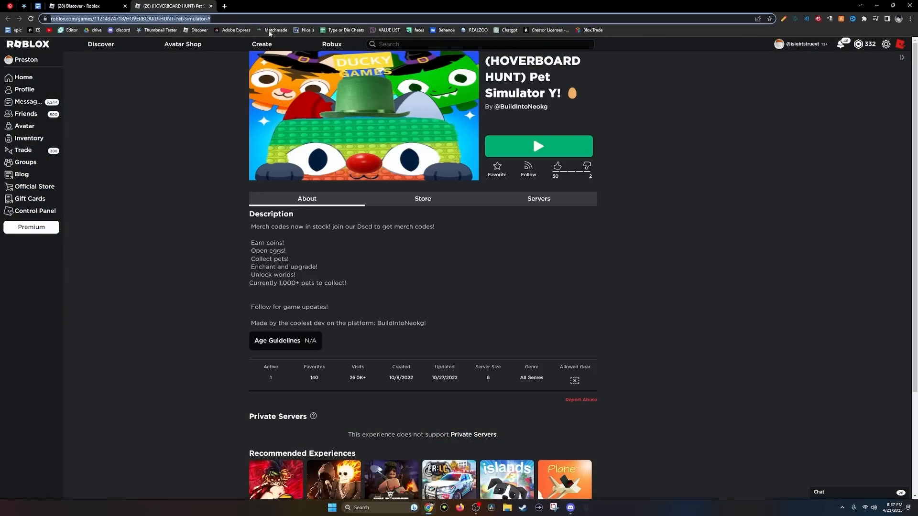
pyautogui.moveTo(604, 119)
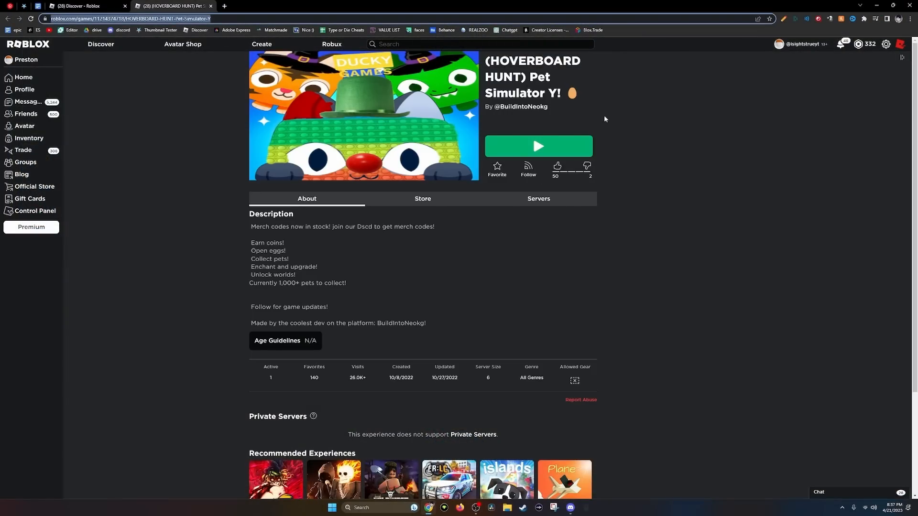
pyautogui.moveTo(644, 176)
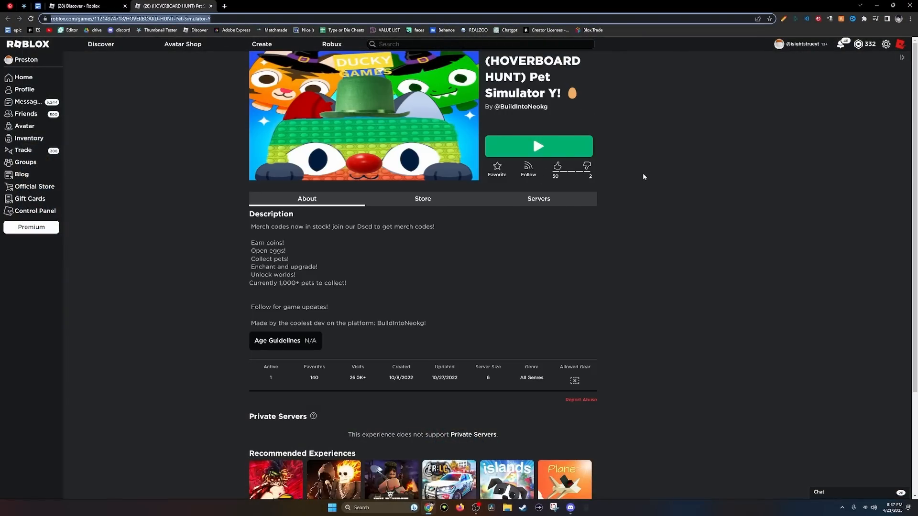
# - Post the Pet Simulator Y game link in the Discord partners chat asking for a ban
pyautogui.click(569, 508)
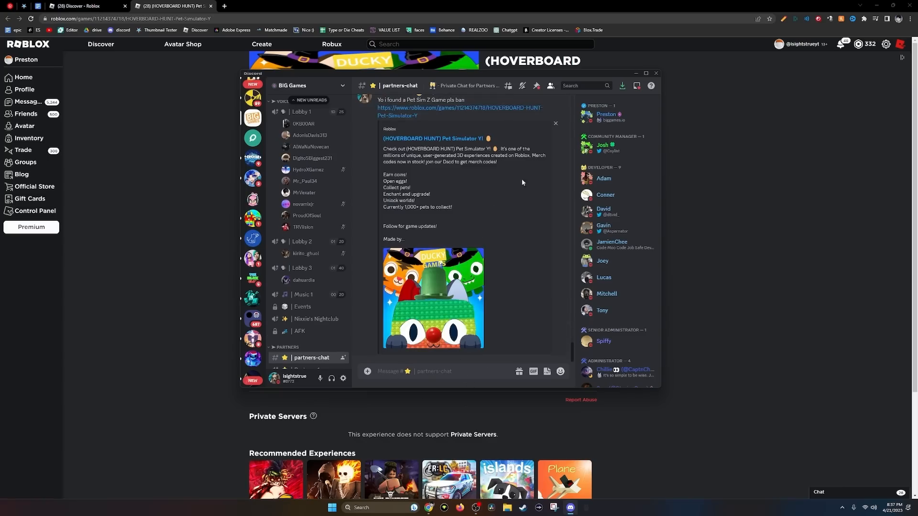
pyautogui.click(554, 123)
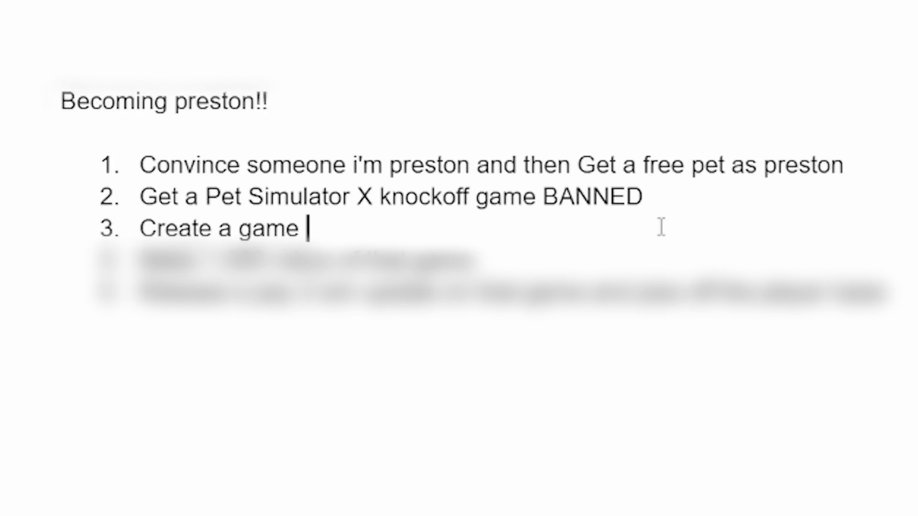
# - Highlight the 'Create a game' step in the plan and switch to Roblox Studio
pyautogui.moveTo(139, 197); pyautogui.dragTo(342, 197)
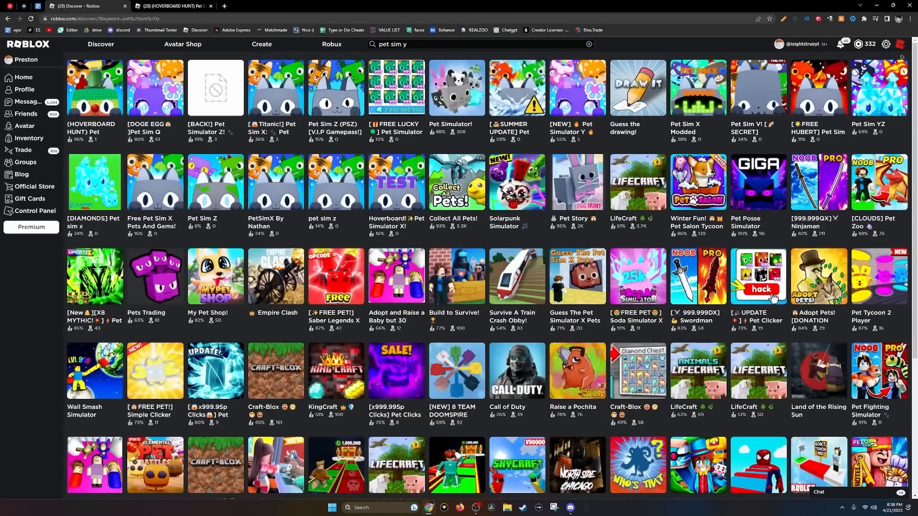
pyautogui.click(594, 507)
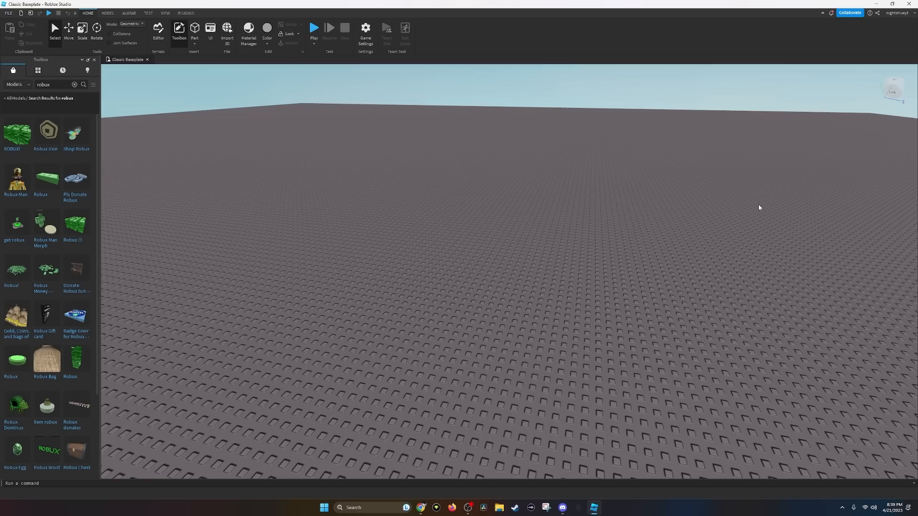
pyautogui.moveTo(567, 156)
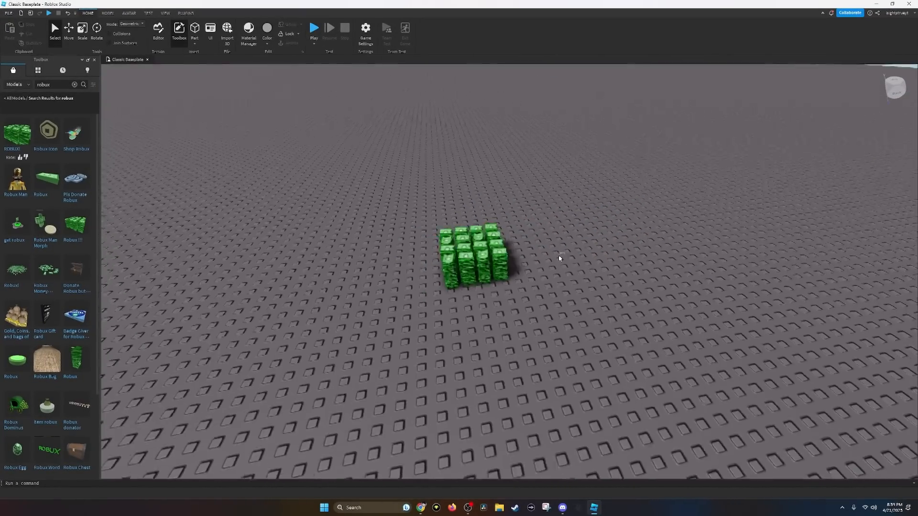
# - Insert the ROBUX model from the Toolbox and duplicate it across the baseplate
pyautogui.click(477, 260)
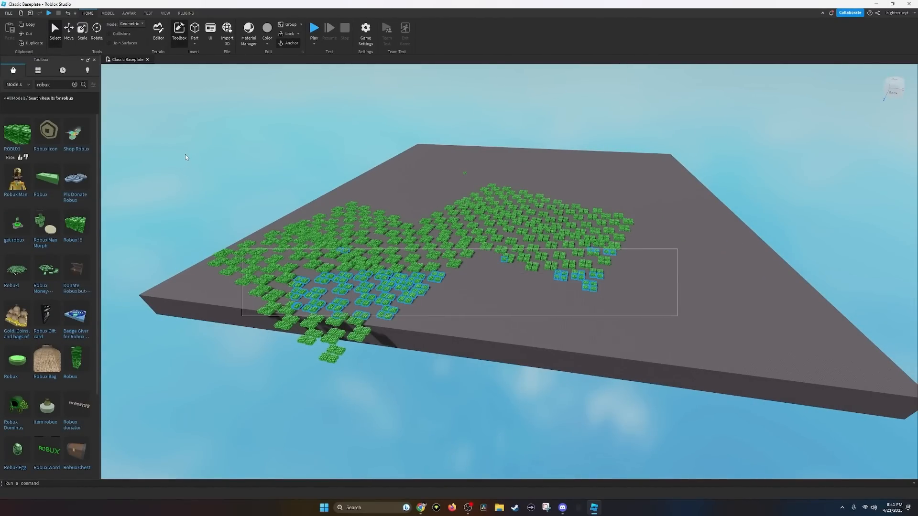
pyautogui.moveTo(491, 254)
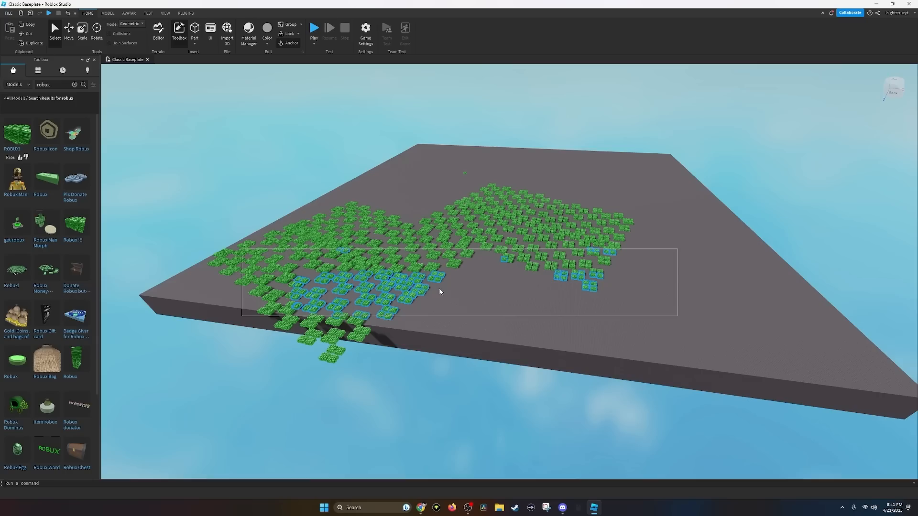
pyautogui.moveTo(307, 279)
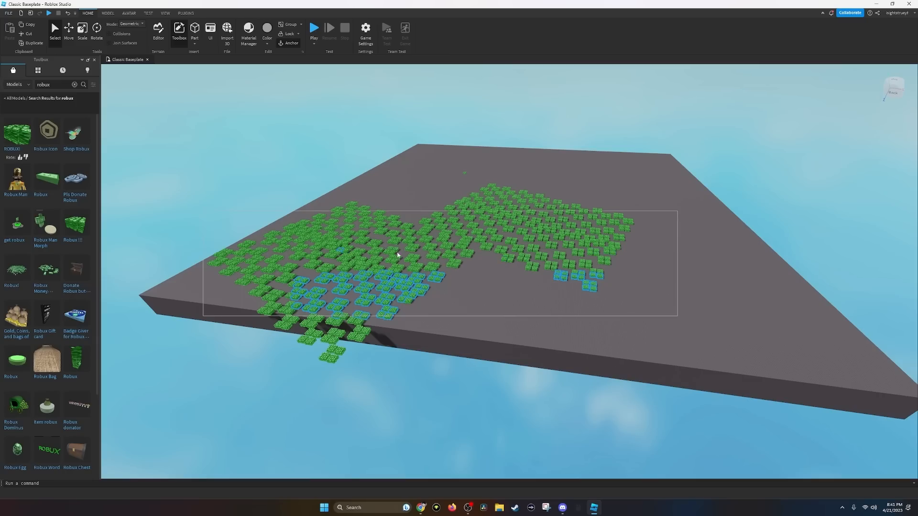
pyautogui.moveTo(558, 258)
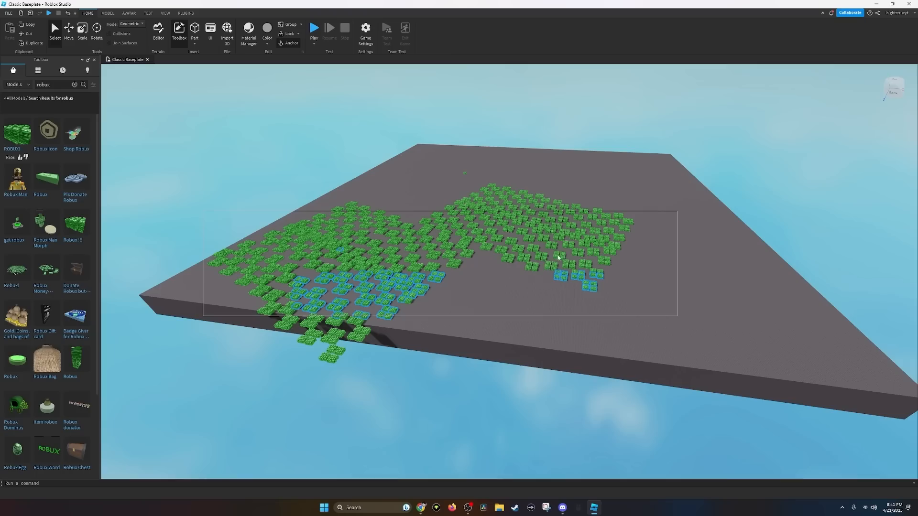
pyautogui.moveTo(593, 213)
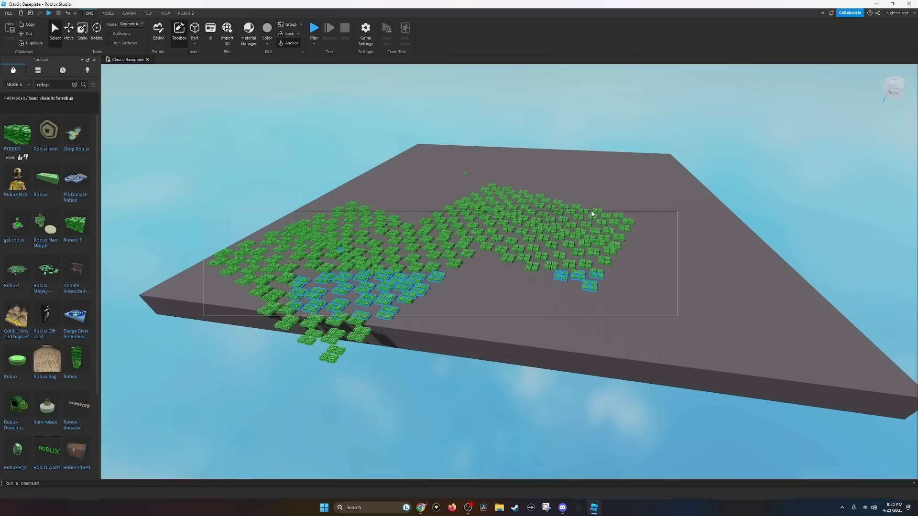
pyautogui.moveTo(582, 215)
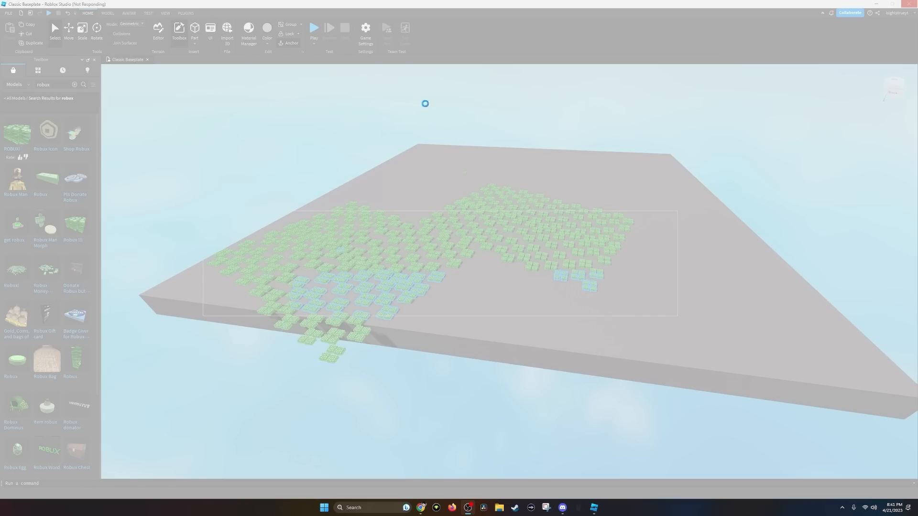
pyautogui.click(314, 27)
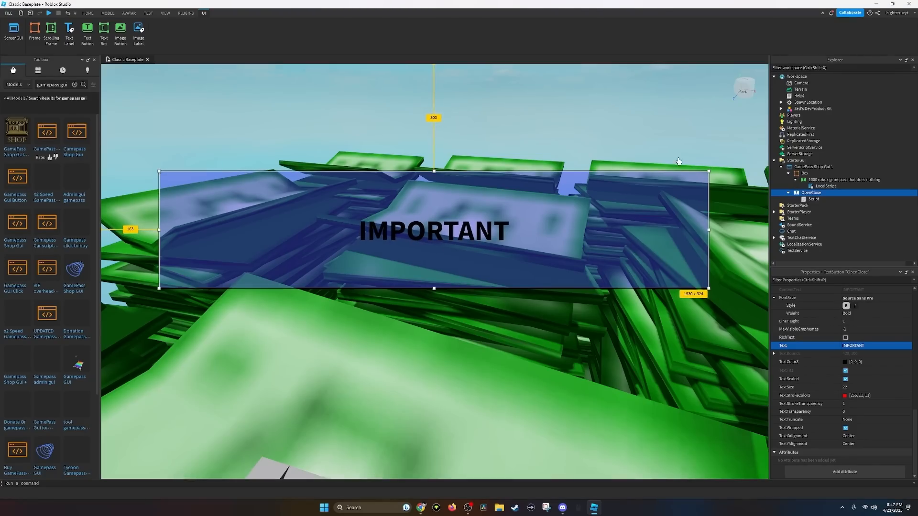
# - Change the gamepass shop button's Text property from IMPORTANT to 'CLICK HERE N...'
pyautogui.doubleClick(853, 345)
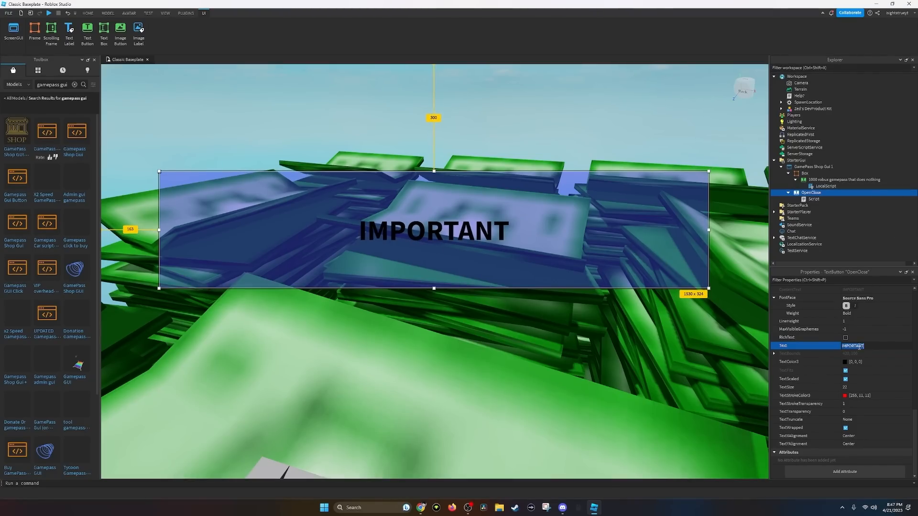
pyautogui.write('CLICK HERE N')
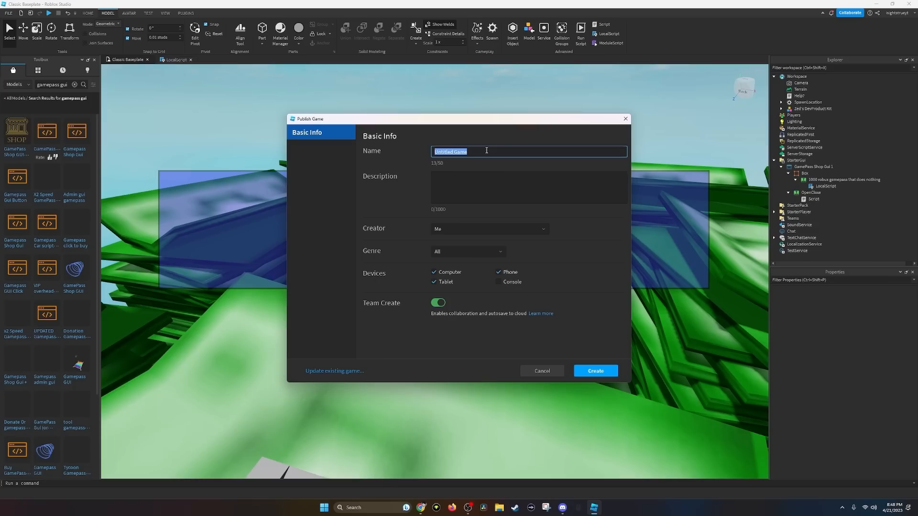
# - Name the experience Pet Simulator XI and create it as a new published game
pyautogui.write('Pet')
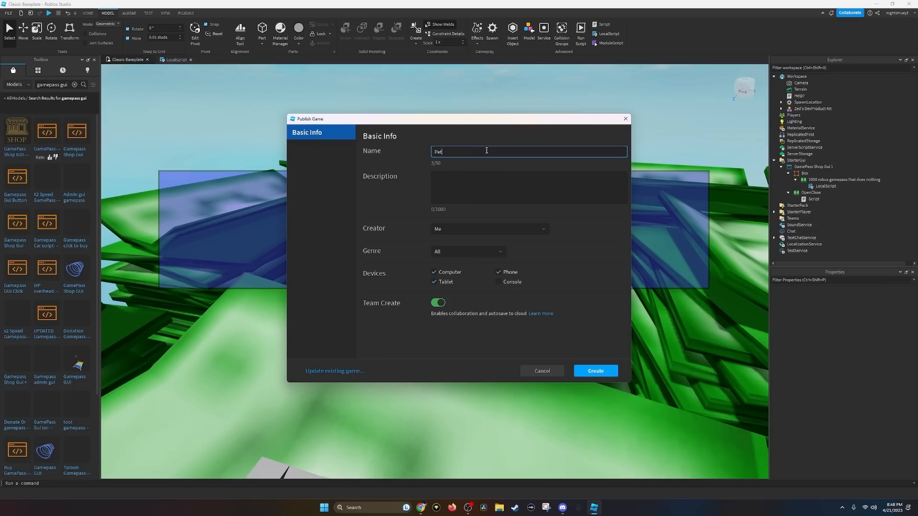
pyautogui.write('Simulator XUI')
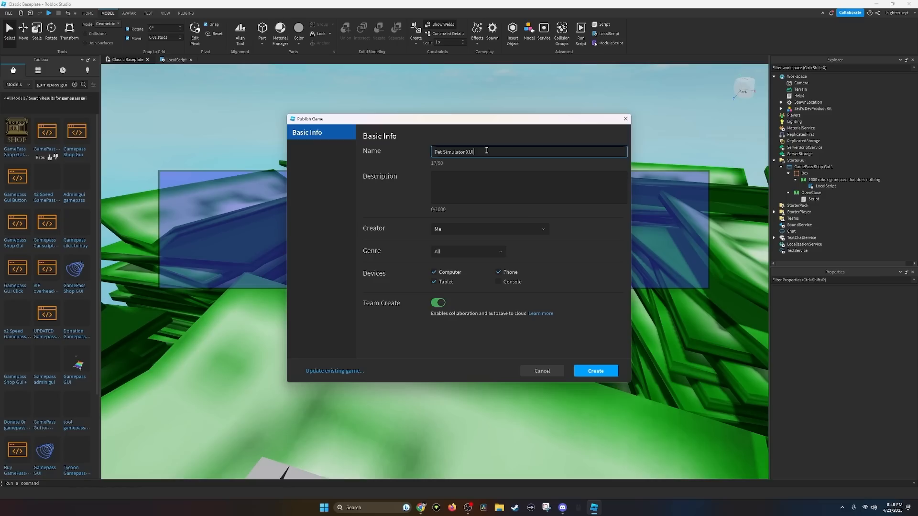
pyautogui.press('Backspace')
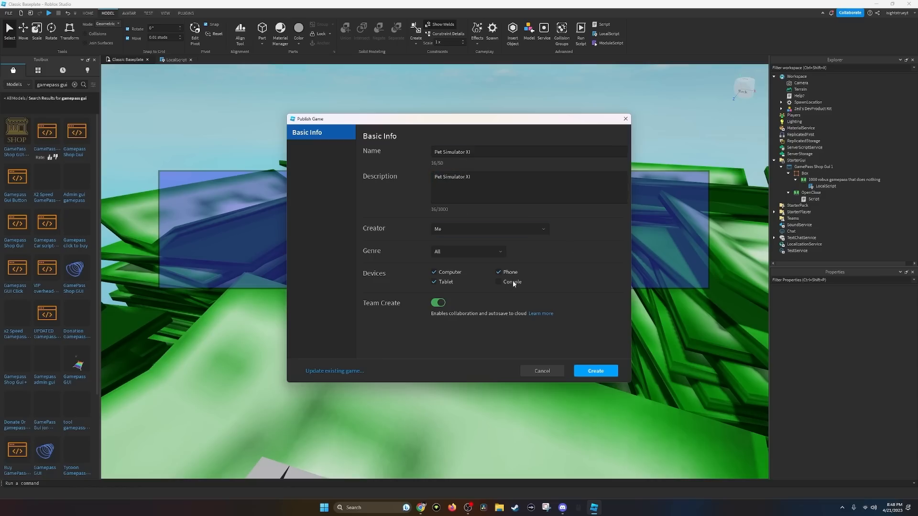
pyautogui.click(594, 371)
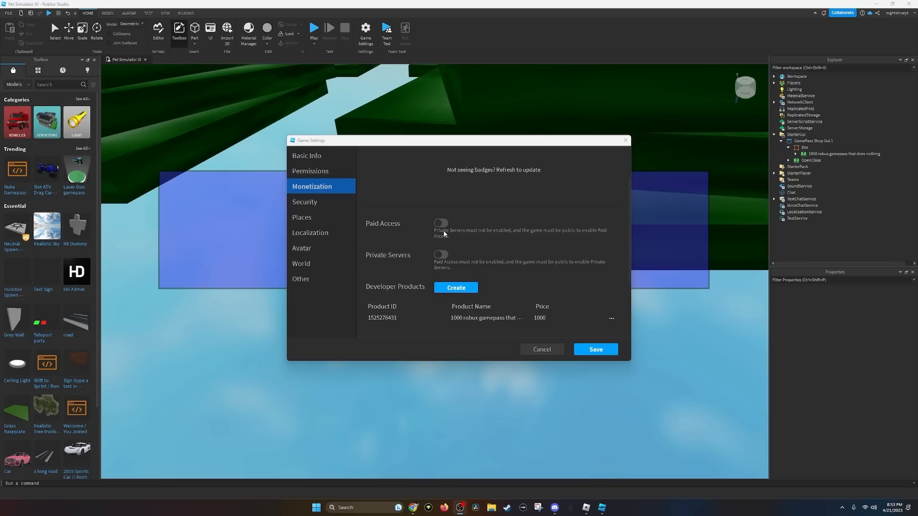
# - Toggle Paid Access, then enable paid Private Servers priced at 500 Robux
pyautogui.click(440, 224)
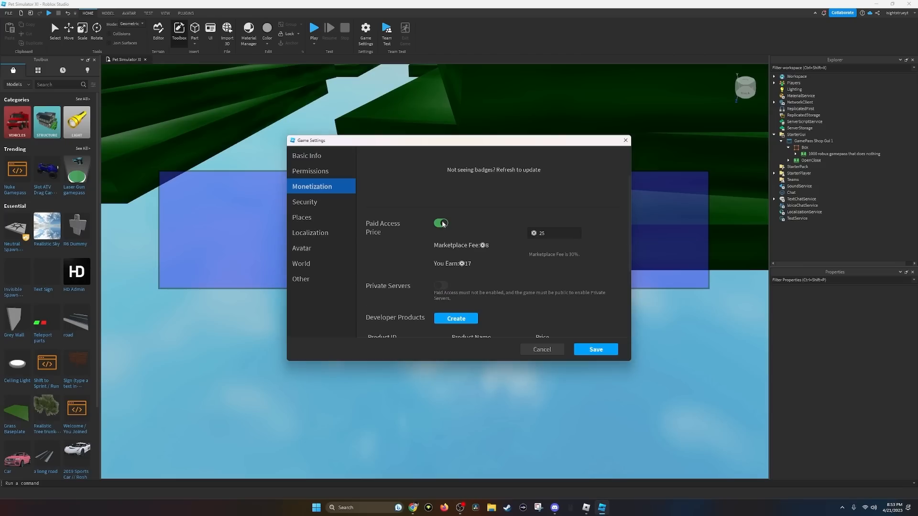
pyautogui.moveTo(441, 224)
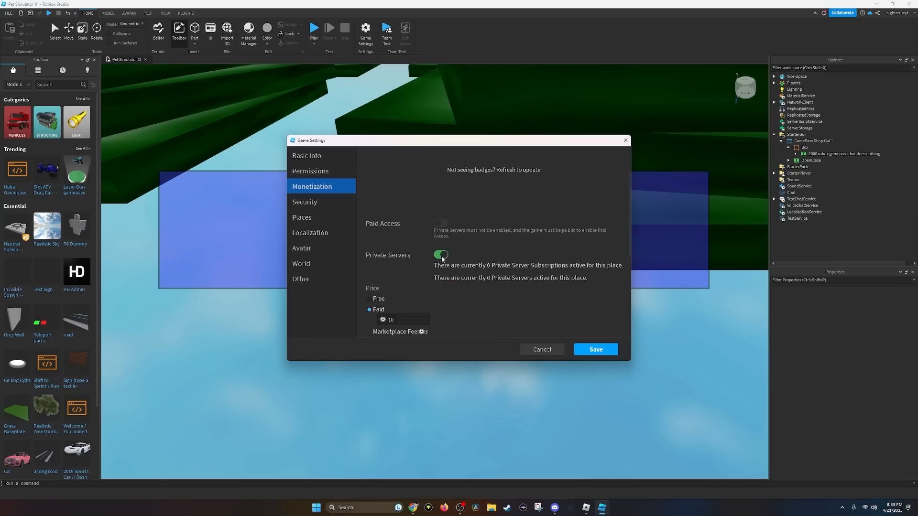
pyautogui.scroll(-3)
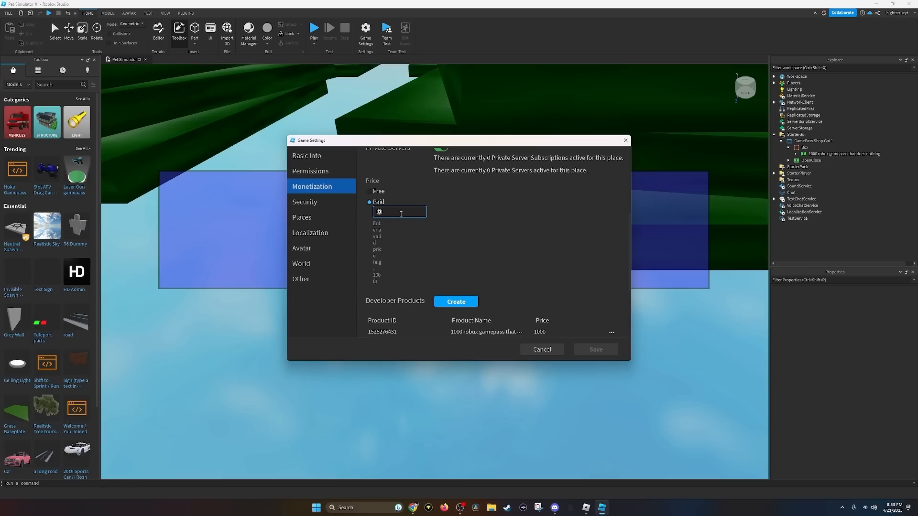
pyautogui.write('500')
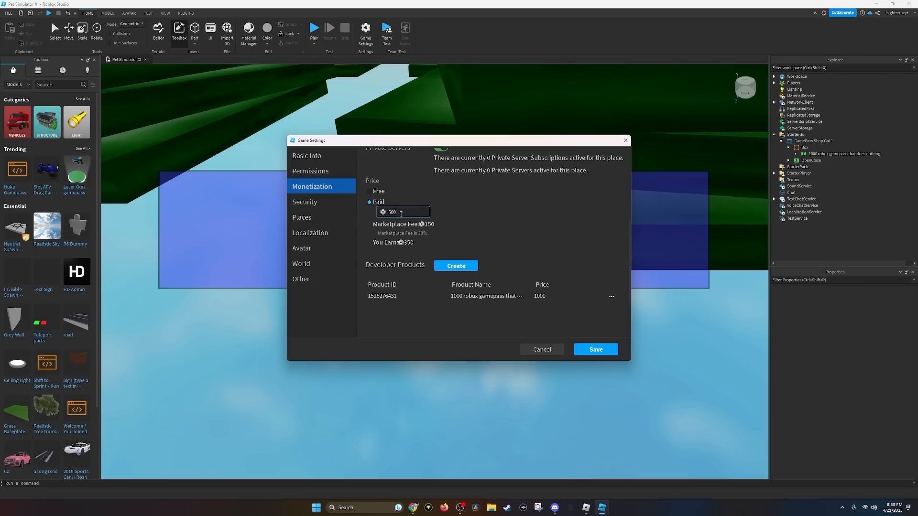
pyautogui.moveTo(455, 265)
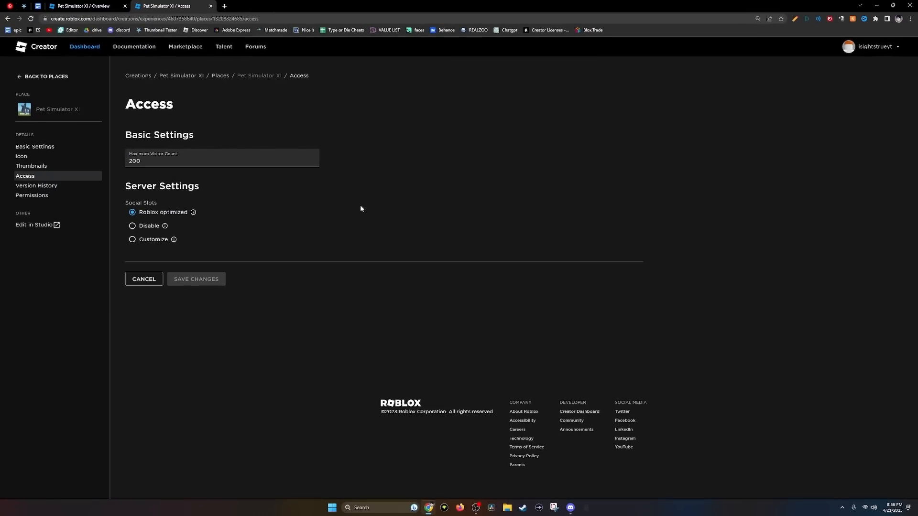
pyautogui.moveTo(62, 141)
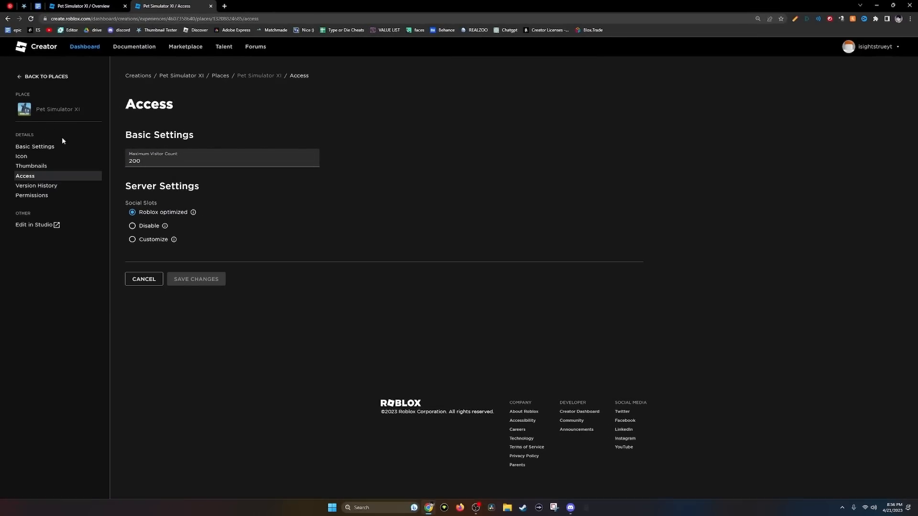
pyautogui.moveTo(170, 178)
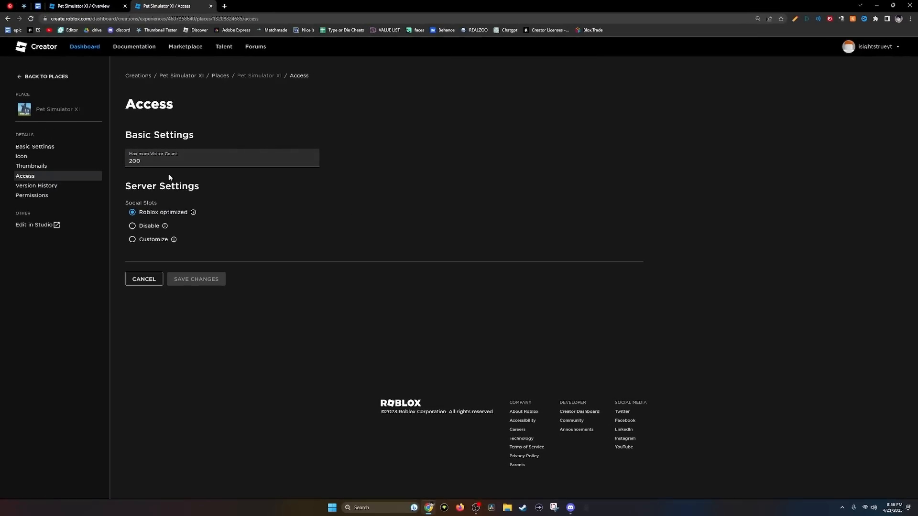
# - Show the place's Access page with its 200 maximum visitor count
pyautogui.click(35, 146)
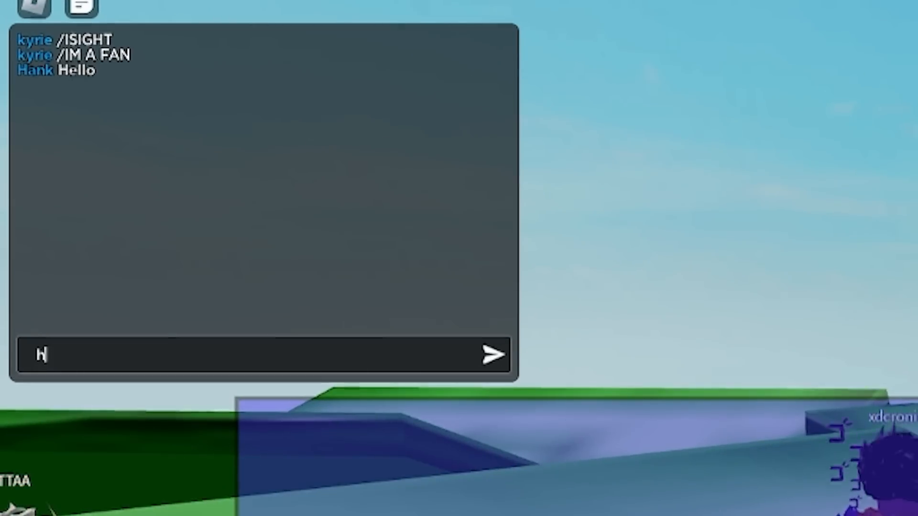
# - Send chat messages 'i am' and 'i promis' to the players in game
pyautogui.write('i am')
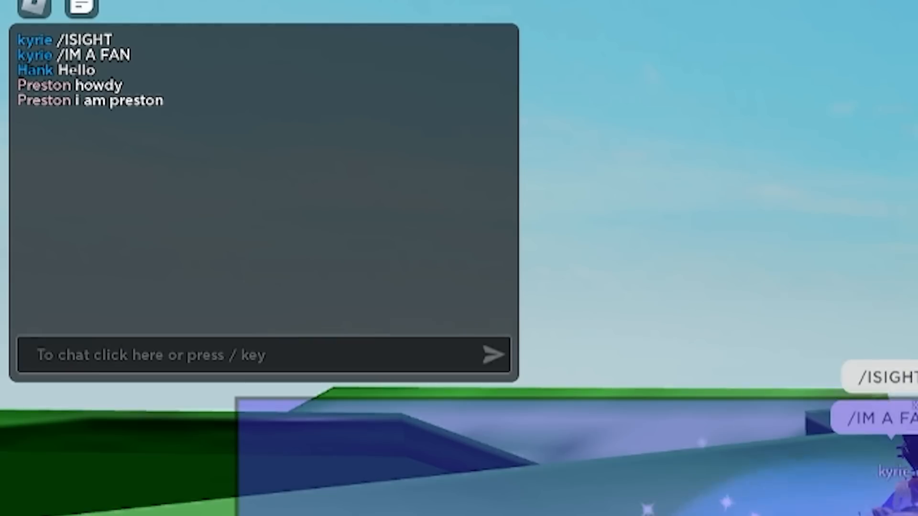
pyautogui.write('/i promis')
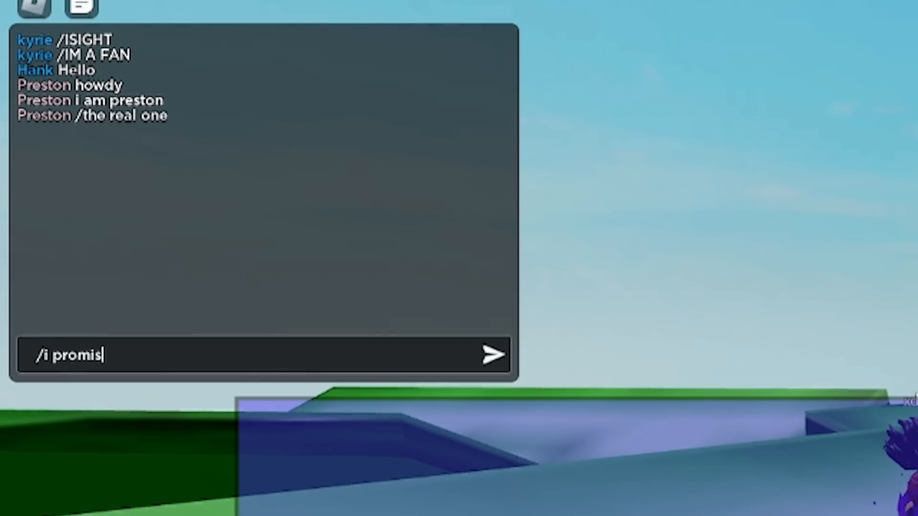
pyautogui.press('Escape')
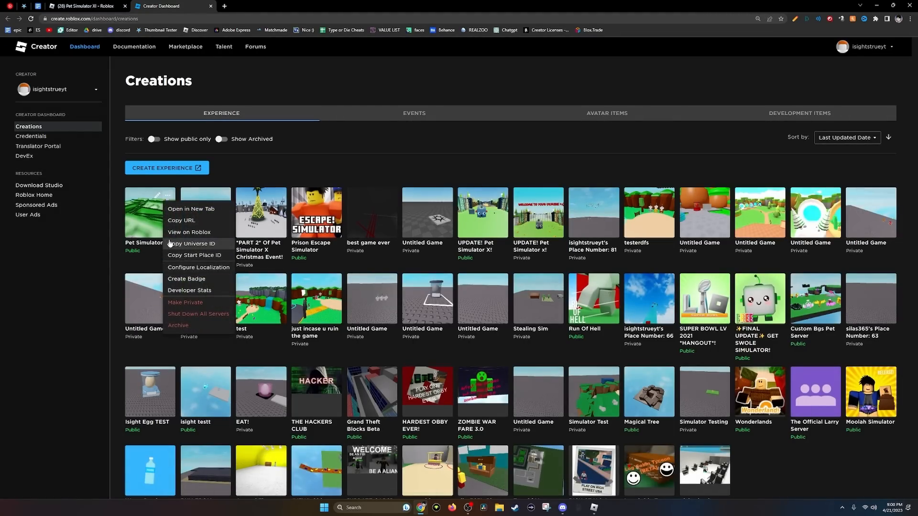
# - View Pet Simulator XI on Roblox and check its Servers list showing 38 of 200 players
pyautogui.click(191, 209)
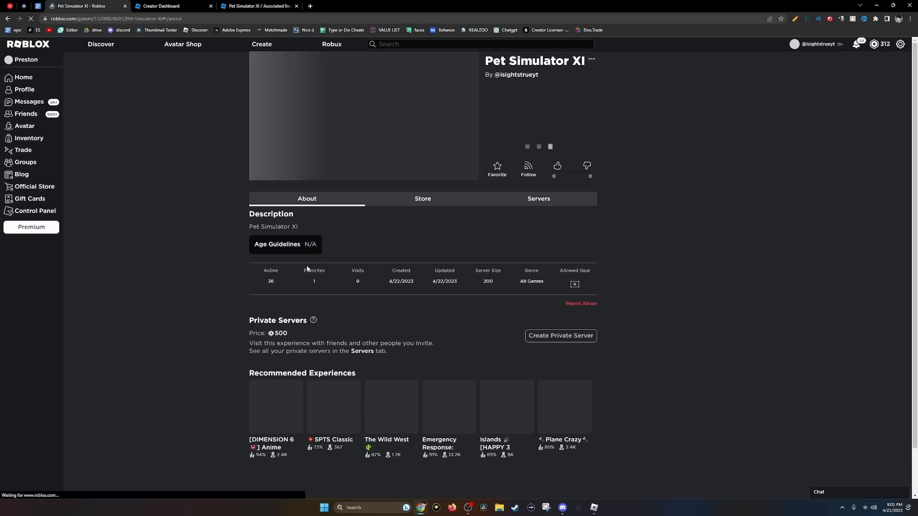
pyautogui.click(537, 199)
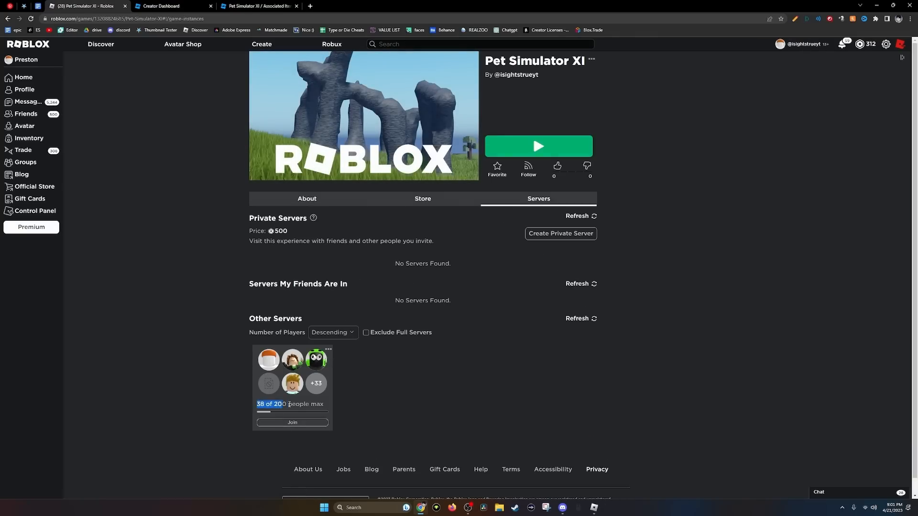
pyautogui.click(292, 422)
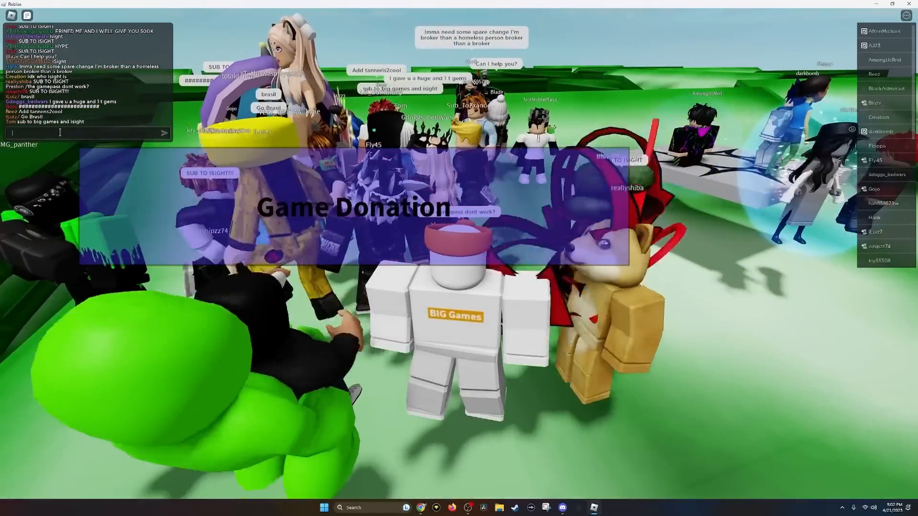
# - Chat 'GO BUY VIP SERVER TOP' to players, then check the Servers tab in the browser
pyautogui.write('/GO BUY')
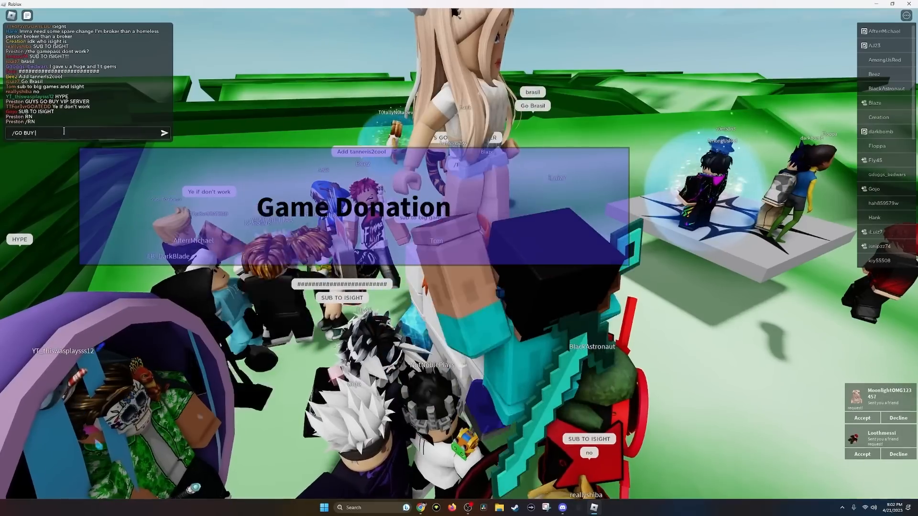
pyautogui.write('VIP SERVER TOP')
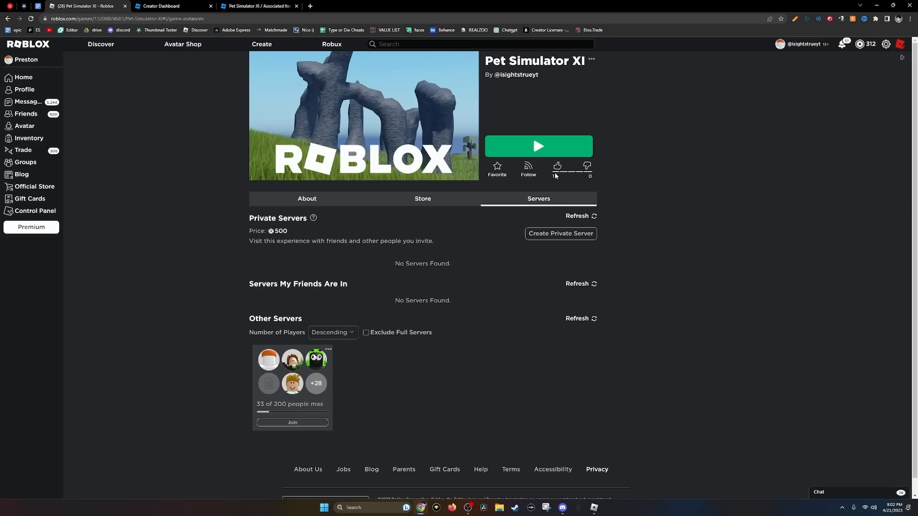
pyautogui.click(557, 166)
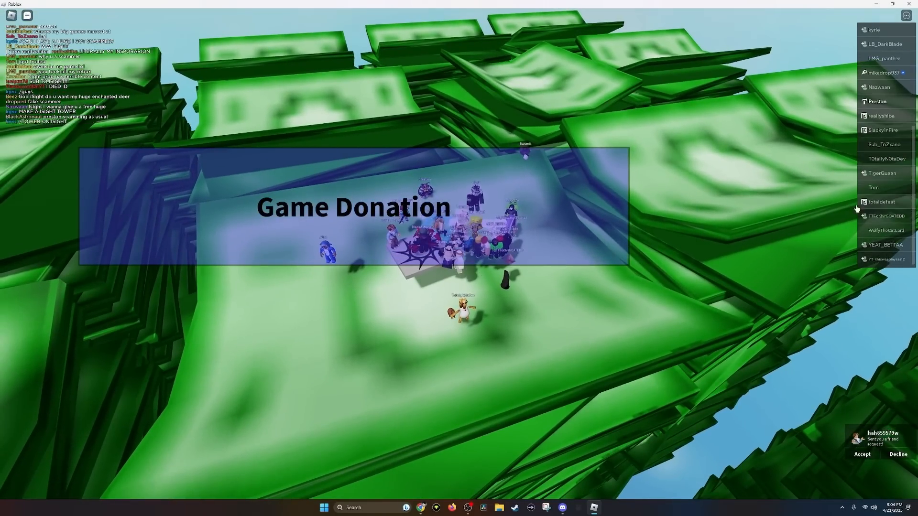
pyautogui.click(882, 72)
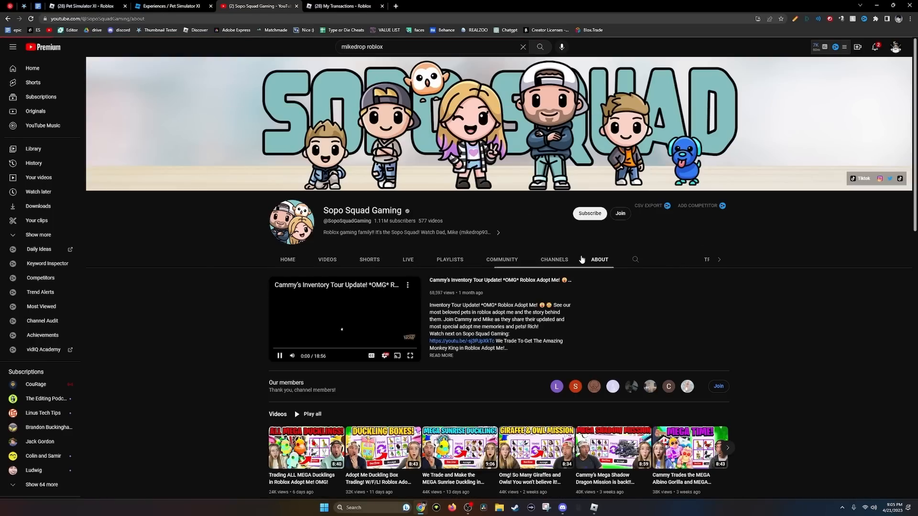
# - View the Sopo Squad Gaming channel's About details on YouTube
pyautogui.click(599, 259)
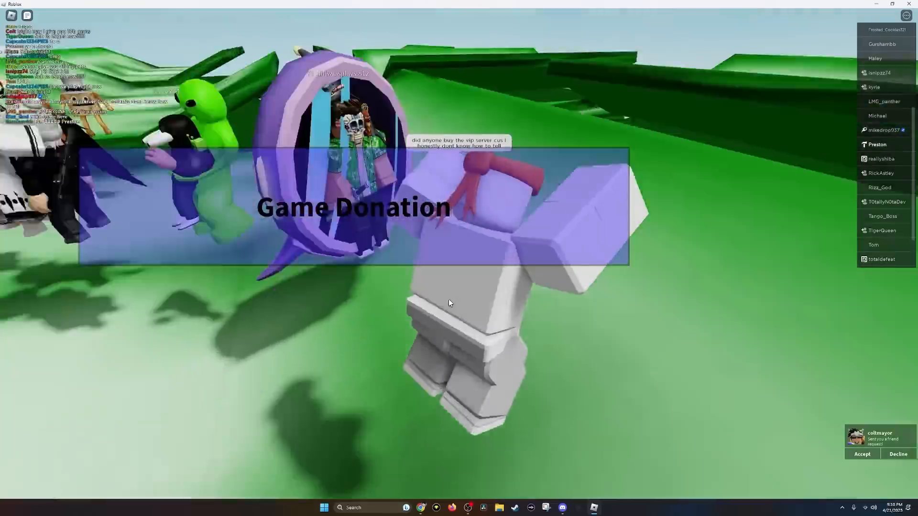
pyautogui.moveTo(449, 303)
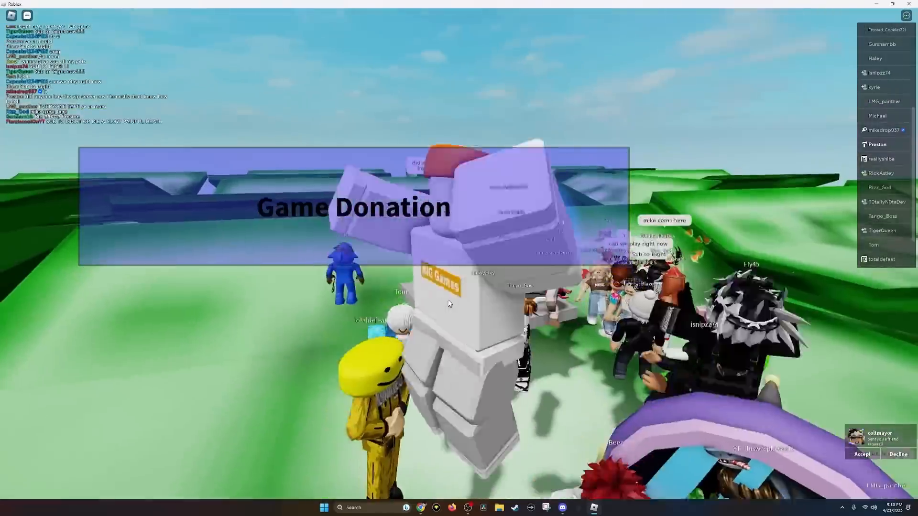
# - Return to the game and chat 'WE DID' and 'TIGER QUE' celebrating the VIP server purchase
pyautogui.click(27, 15)
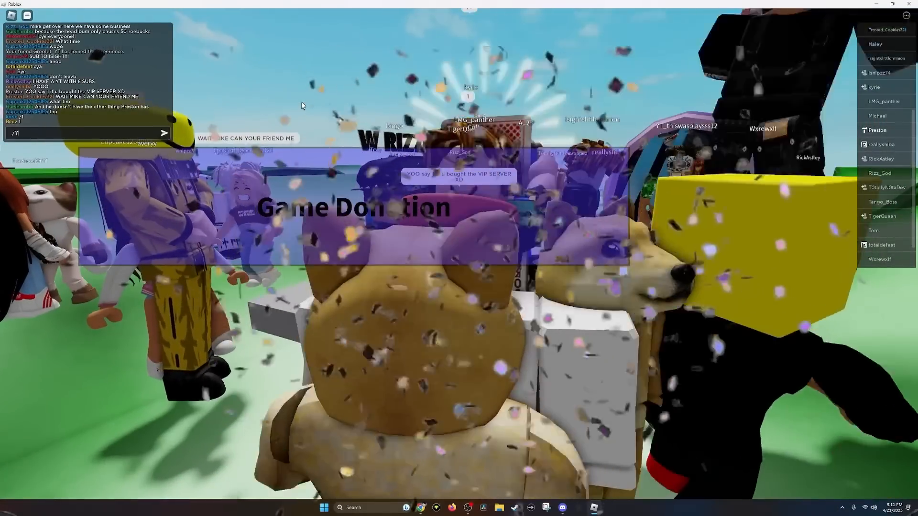
pyautogui.write('WE DID')
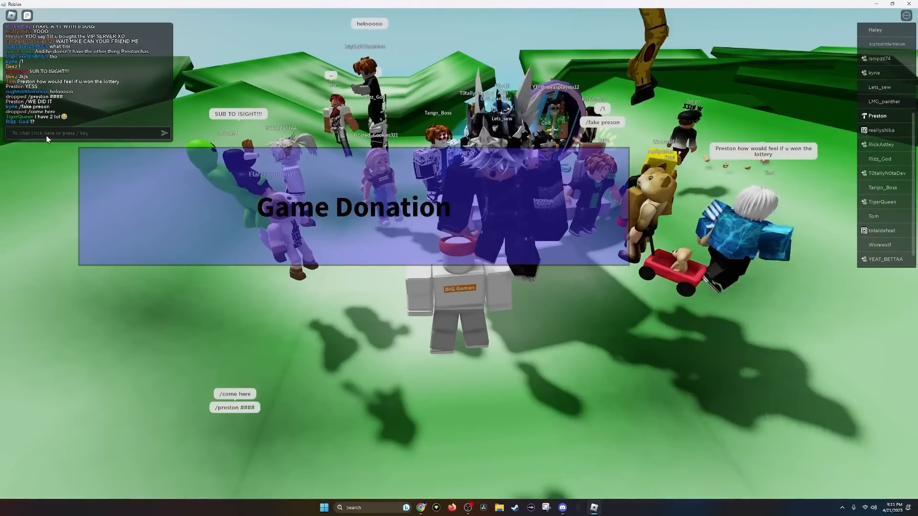
pyautogui.write('TIGER QUE')
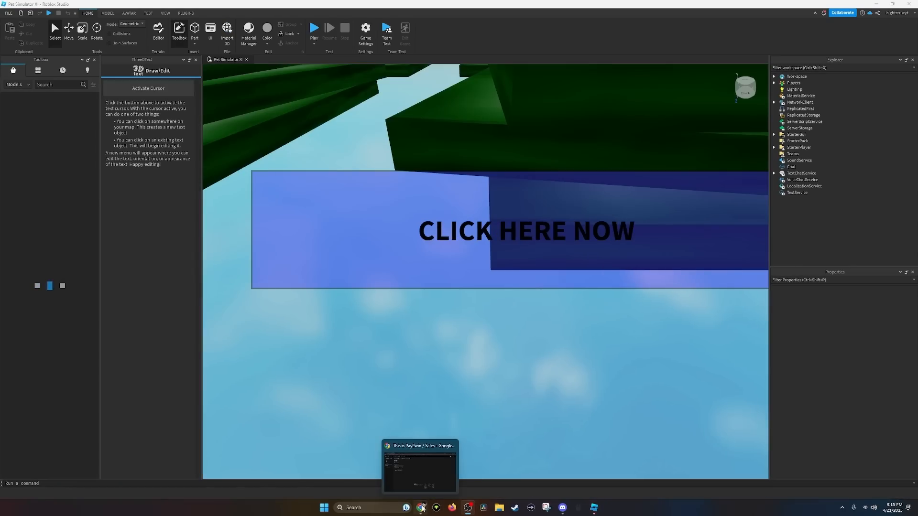
# - Select near the CLICK HERE NOW sign in the Studio viewport, then switch to Discord
pyautogui.click(420, 469)
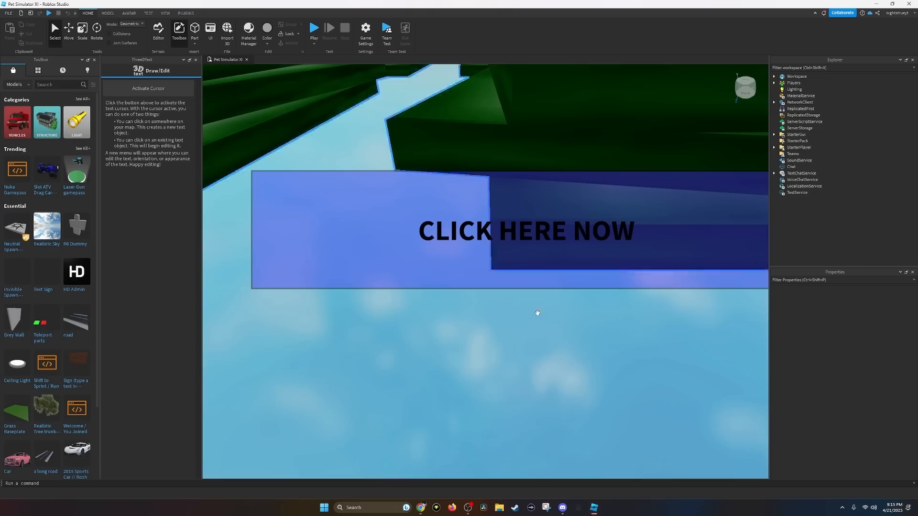
pyautogui.click(773, 77)
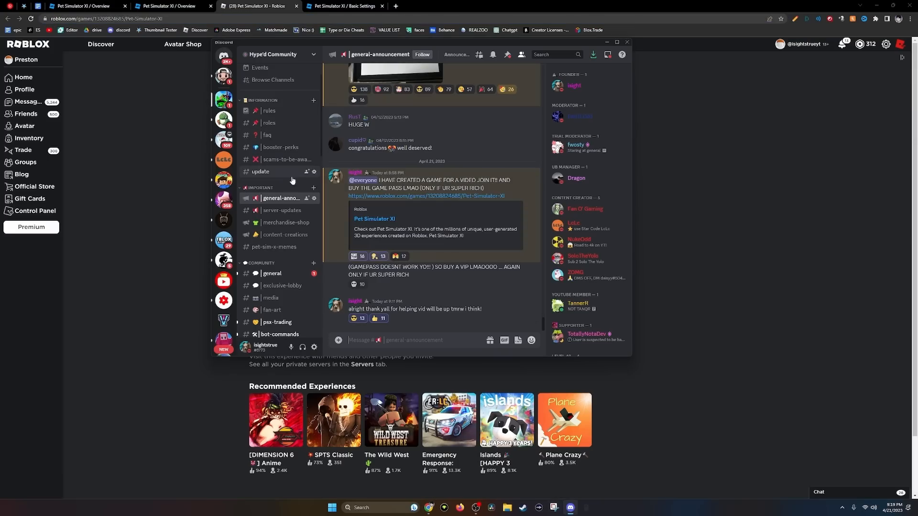
pyautogui.write('@ed')
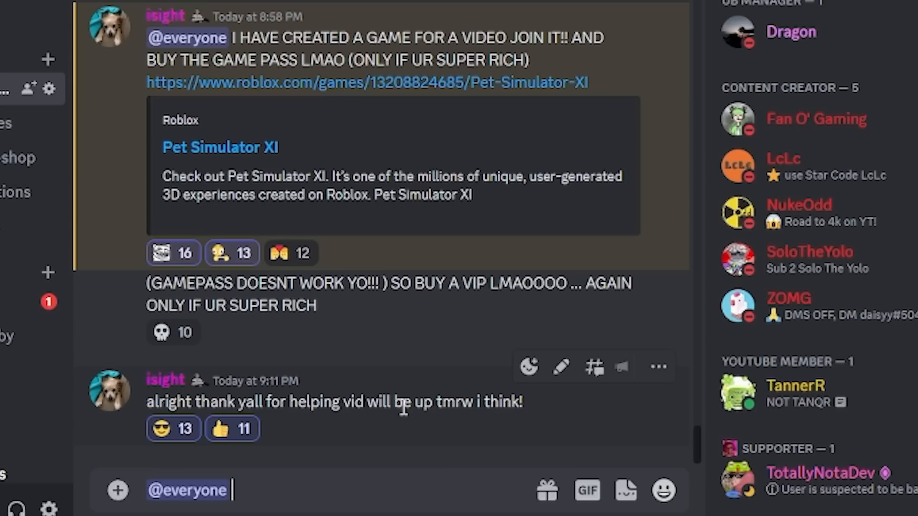
pyautogui.write('FIRST')
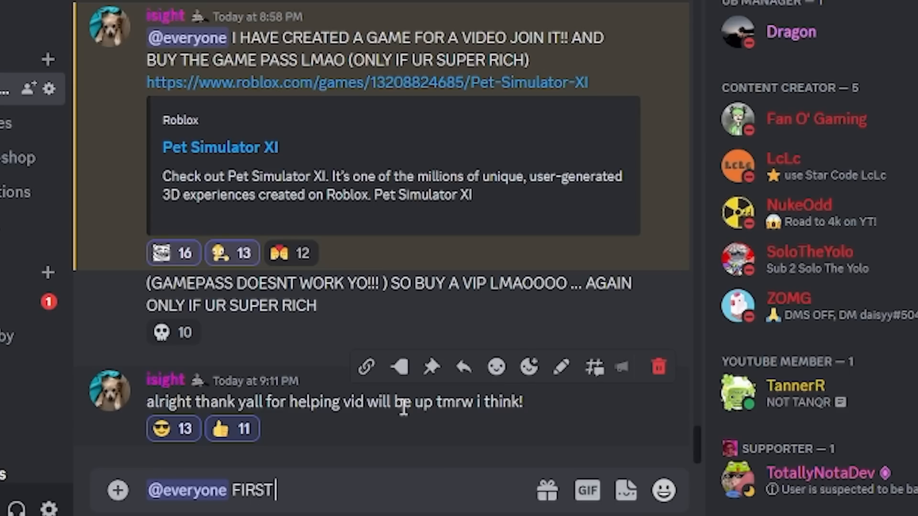
pyautogui.write('UPDATE')
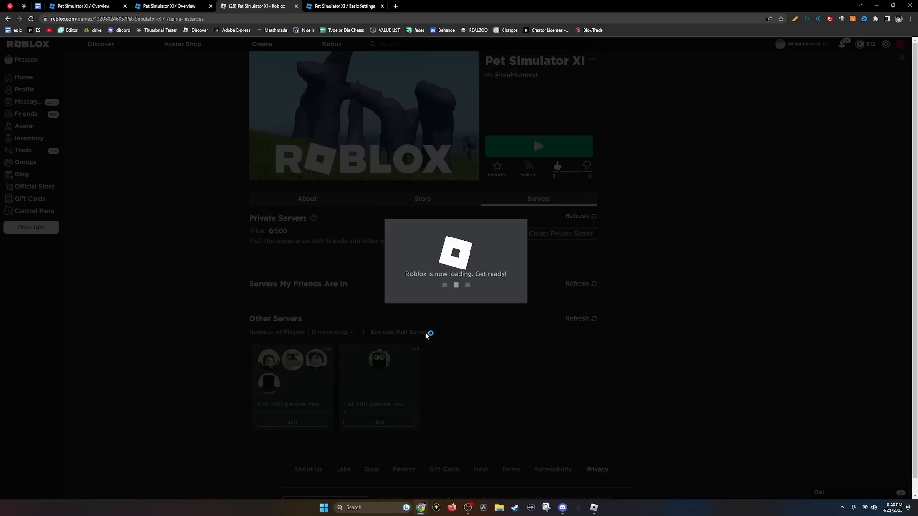
pyautogui.moveTo(389, 350)
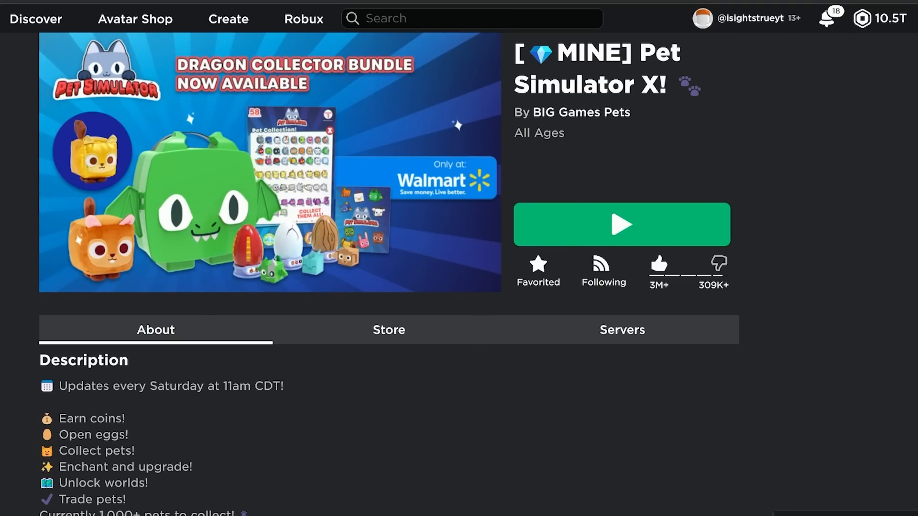
pyautogui.moveTo(697, 309)
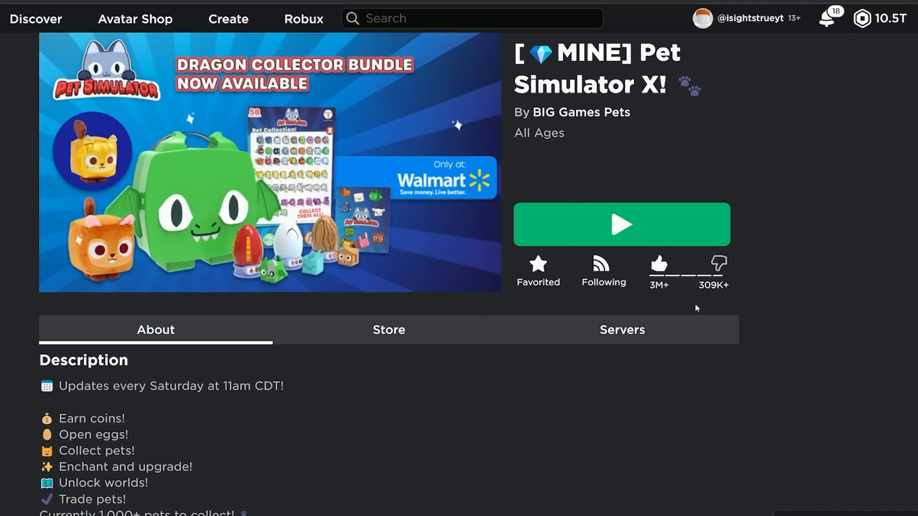
# - Scroll the Pet Simulator X! page to view its 7.4B+ visits and 108,702 active players
pyautogui.scroll(-3)
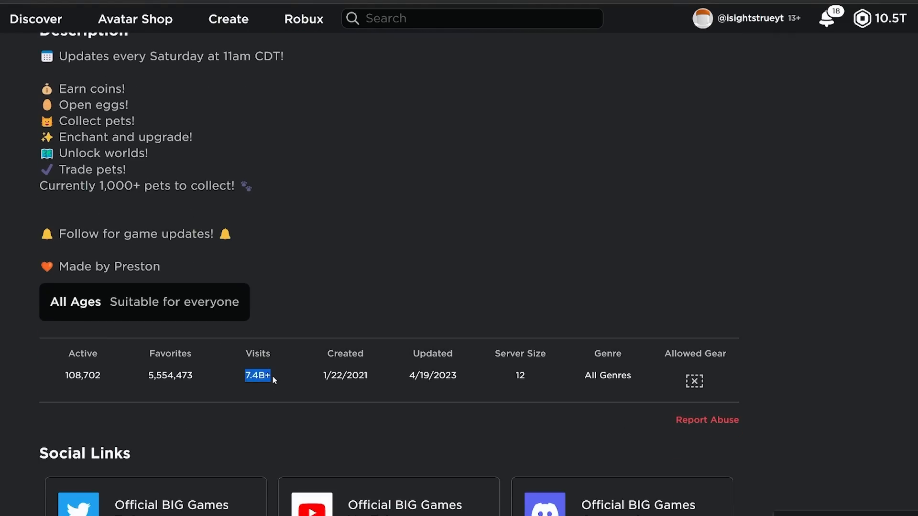
pyautogui.scroll(3)
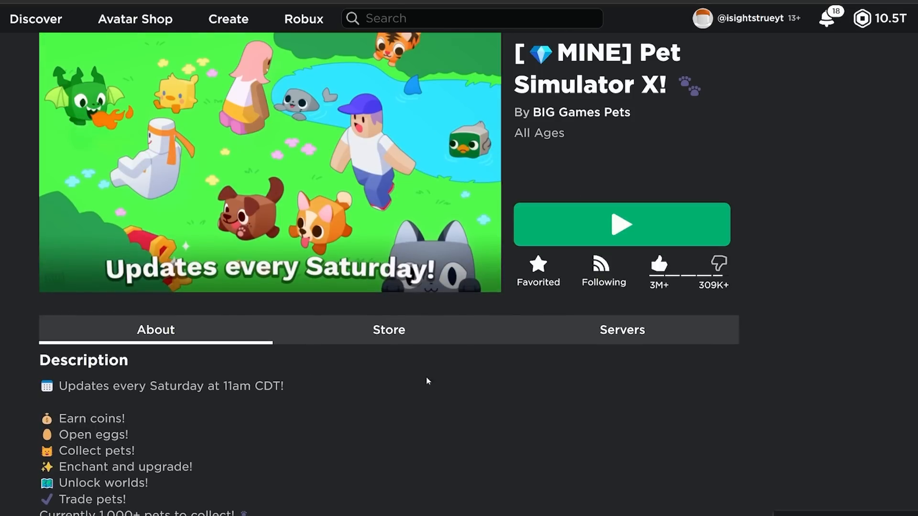